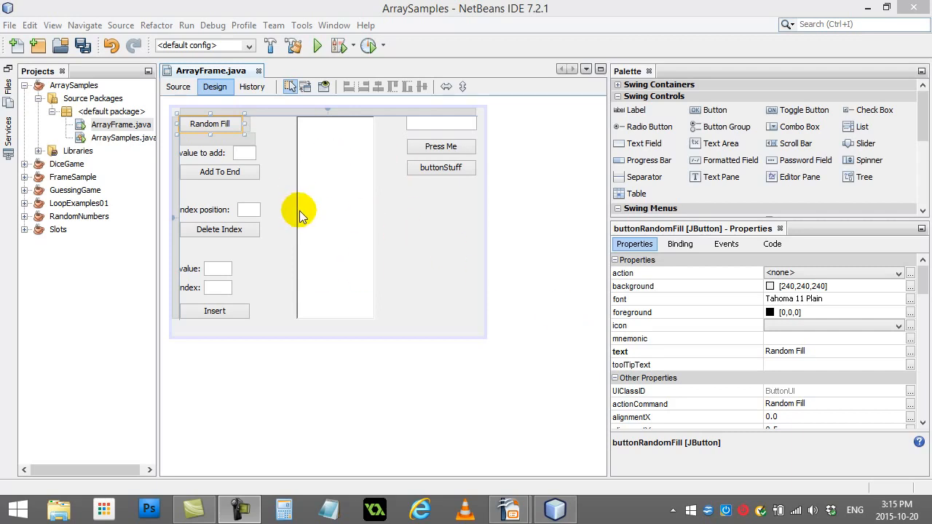
pyautogui.moveTo(332, 212)
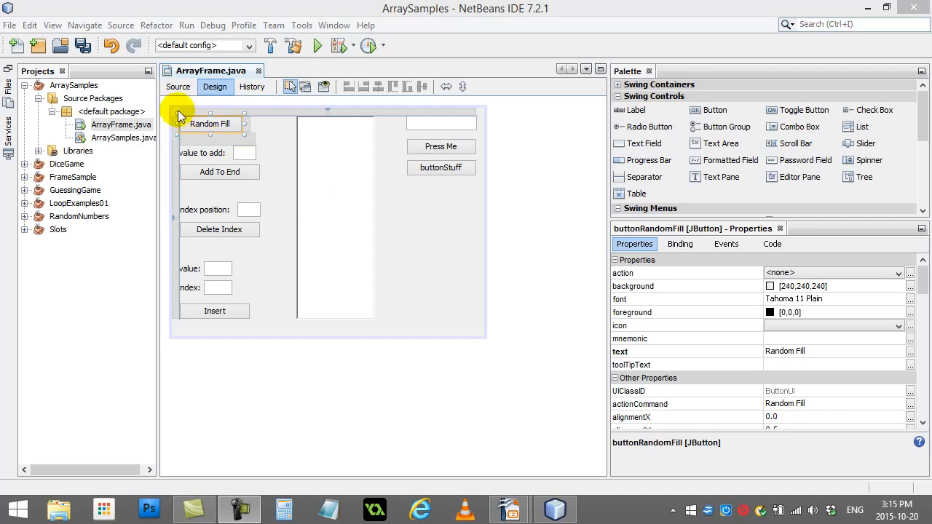
# Switch ArrayFrame.java to Source view, showing the int array A of size 8
pyautogui.click(177, 87)
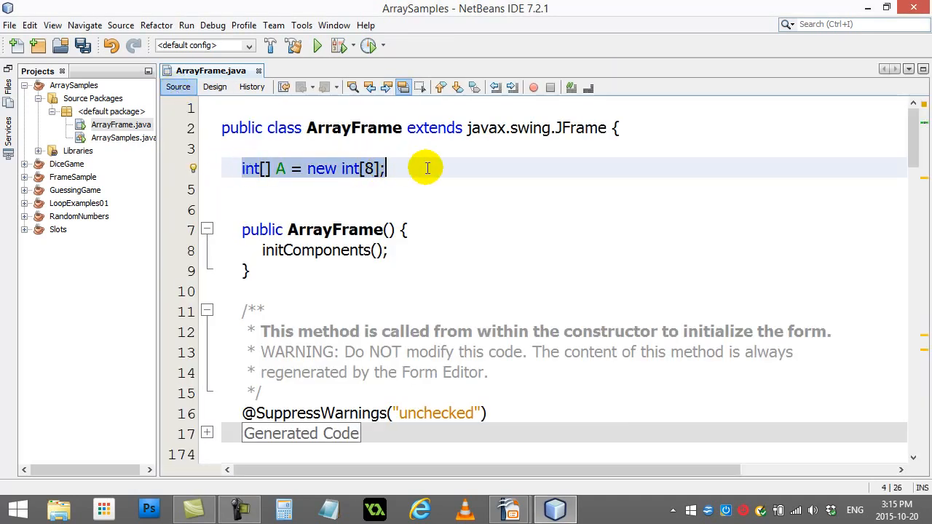
pyautogui.moveTo(291, 169)
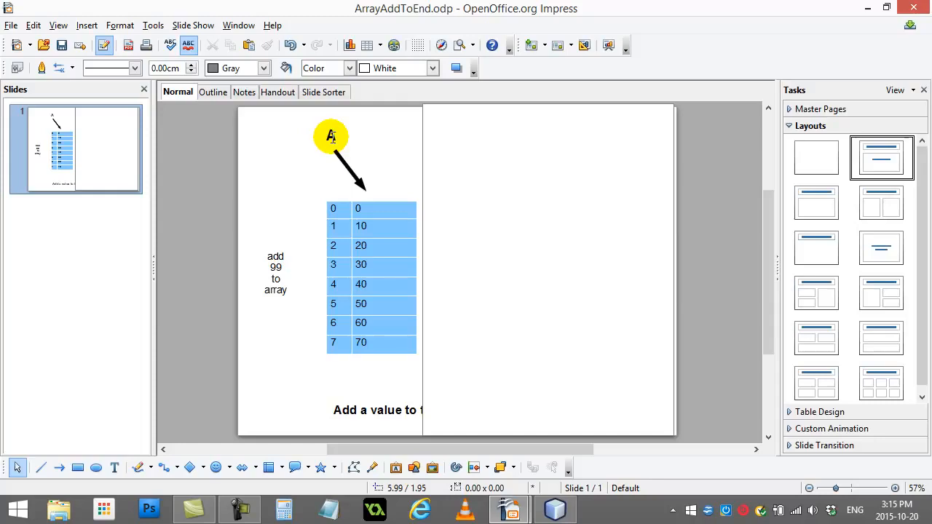
pyautogui.moveTo(365, 203)
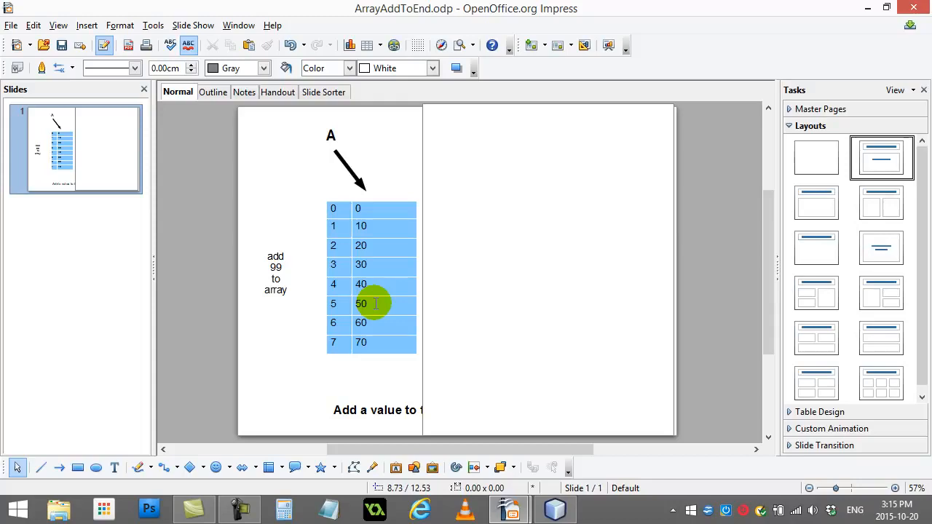
pyautogui.moveTo(357, 227)
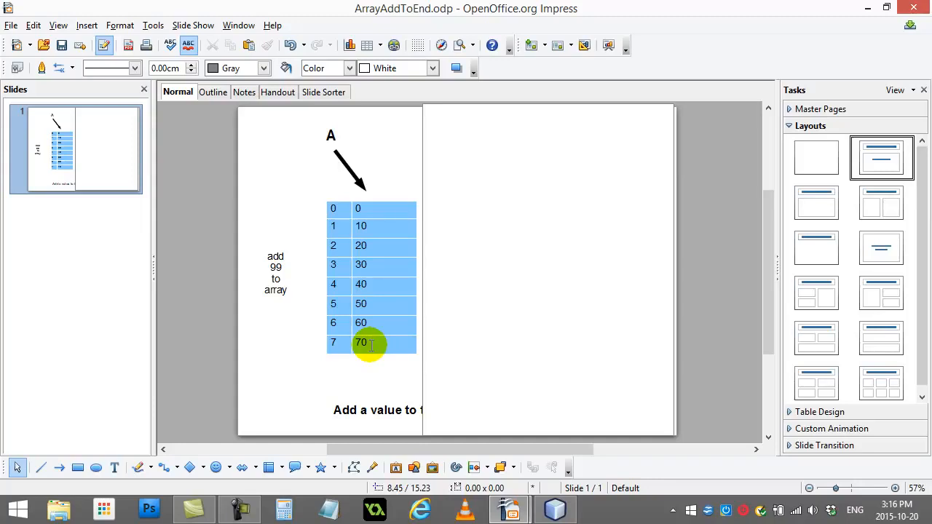
pyautogui.moveTo(361, 284)
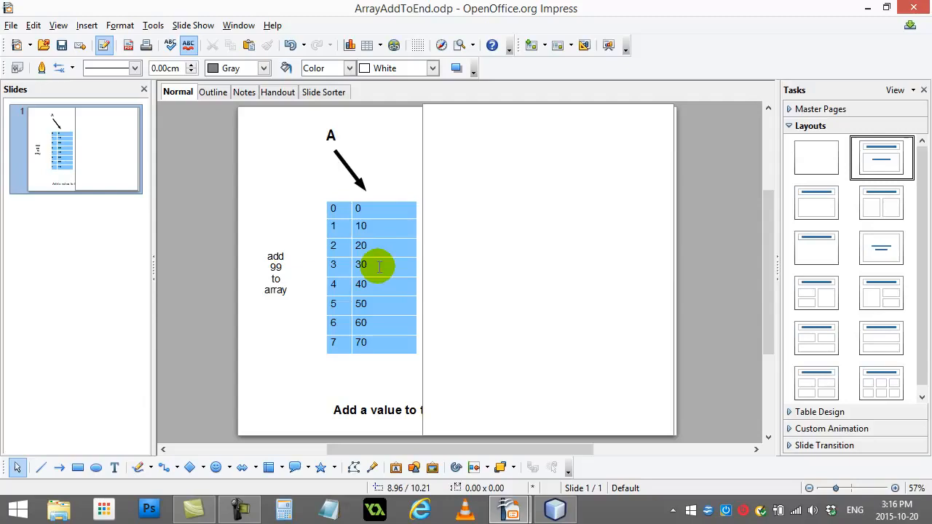
pyautogui.moveTo(379, 271)
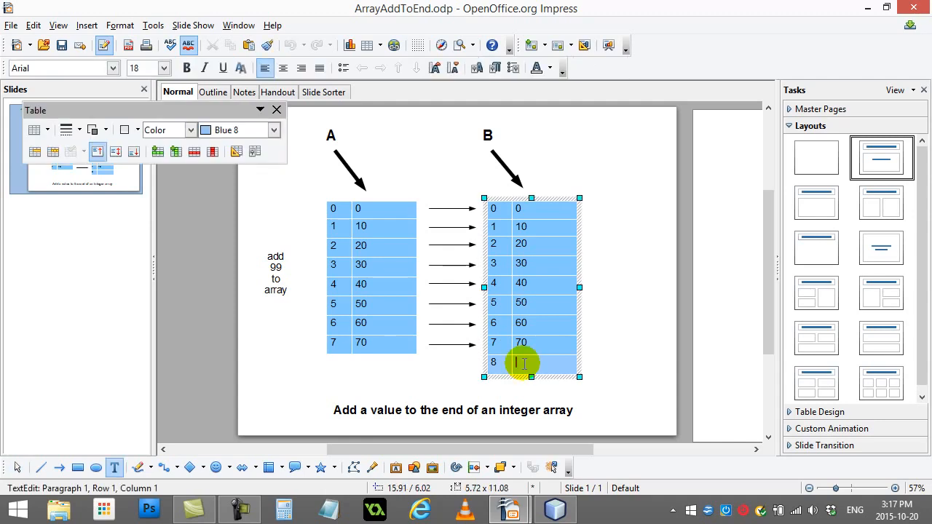
# Enter 99 in array B's slot 8 and drag A's arrow to point at B
pyautogui.write('99')
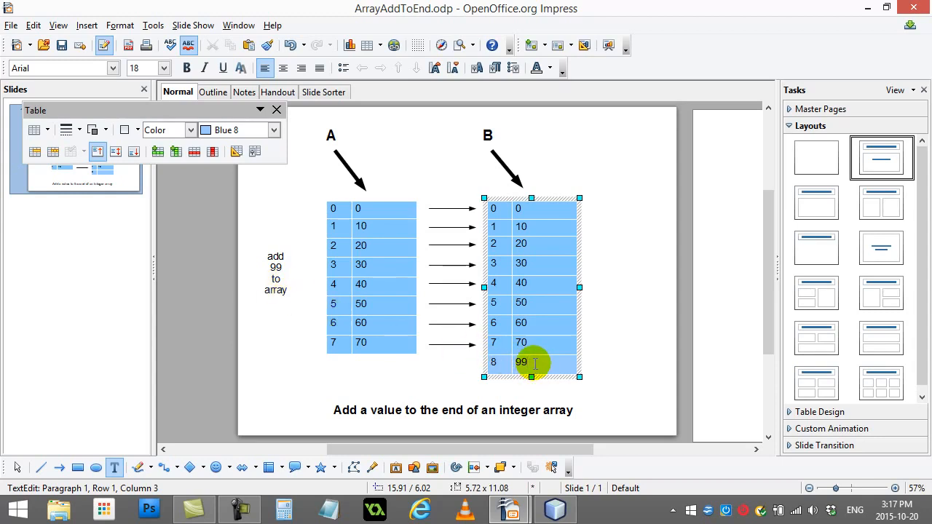
pyautogui.moveTo(459, 240)
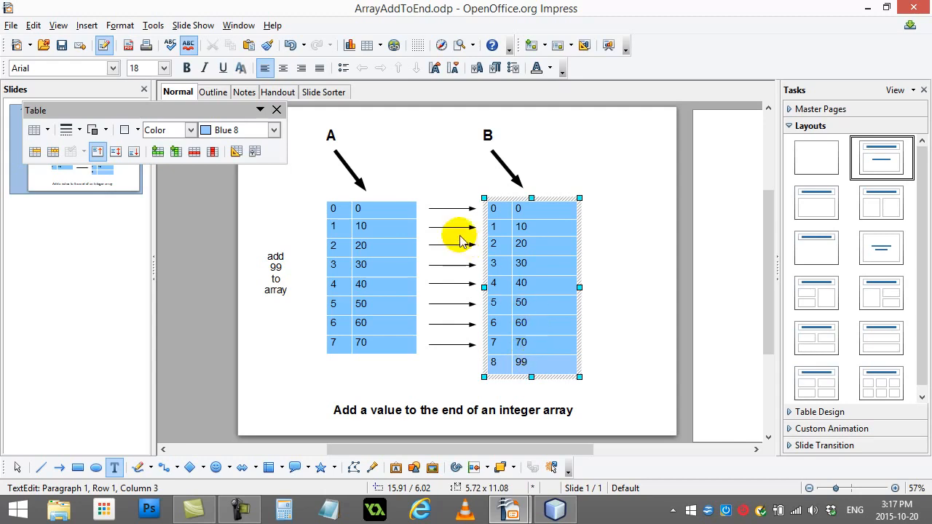
pyautogui.click(349, 168)
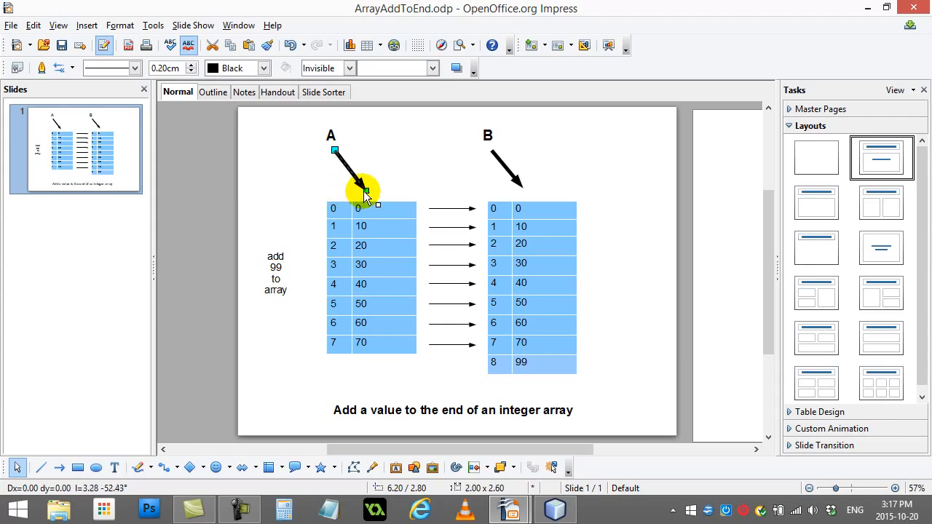
pyautogui.moveTo(364, 193); pyautogui.dragTo(514, 190)
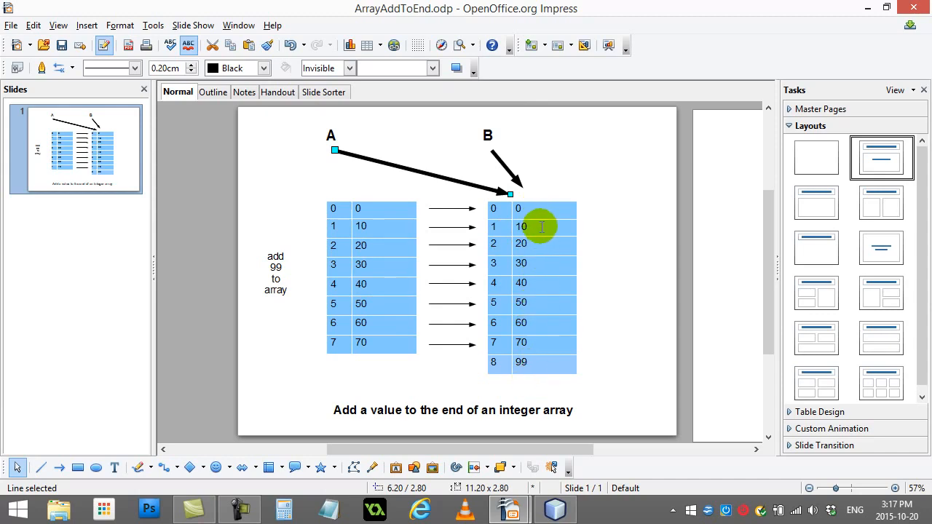
pyautogui.moveTo(528, 365)
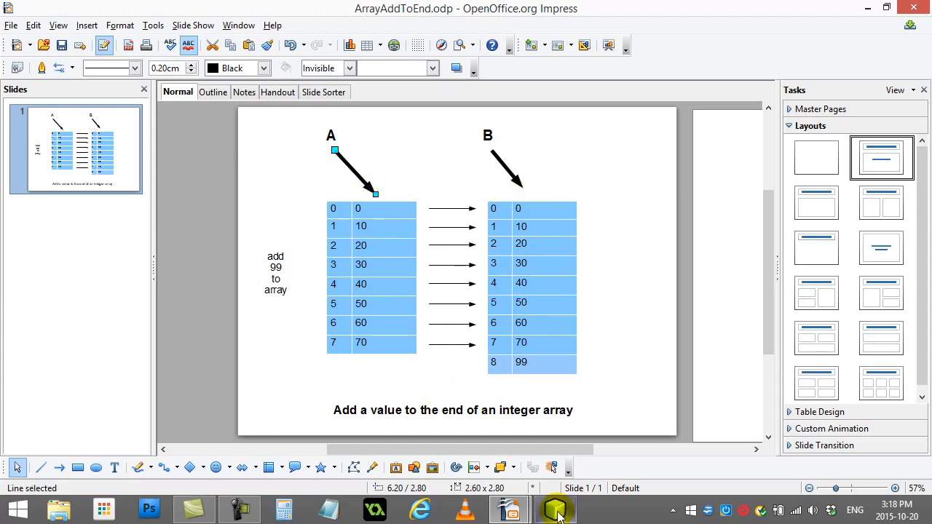
# Back in NetBeans, open the Random Fill handler and highlight its random-number fill line
pyautogui.click(555, 508)
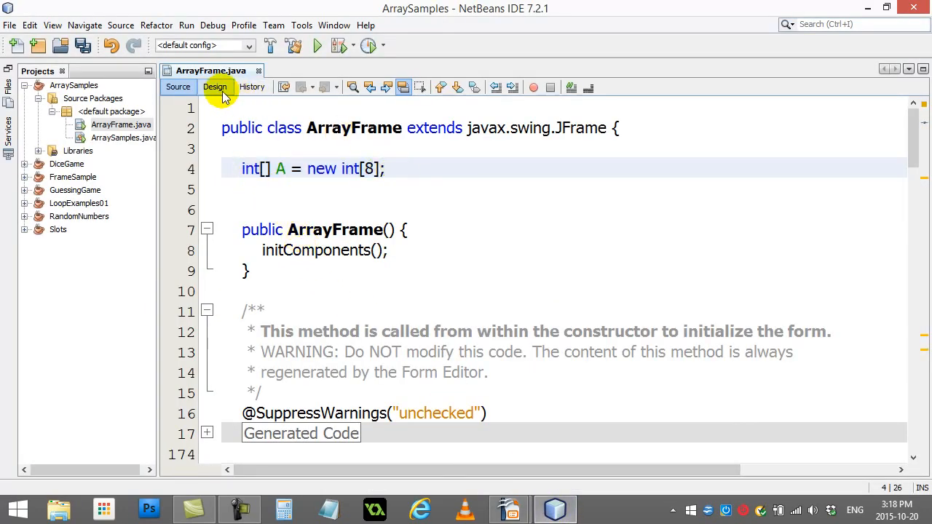
pyautogui.click(215, 87)
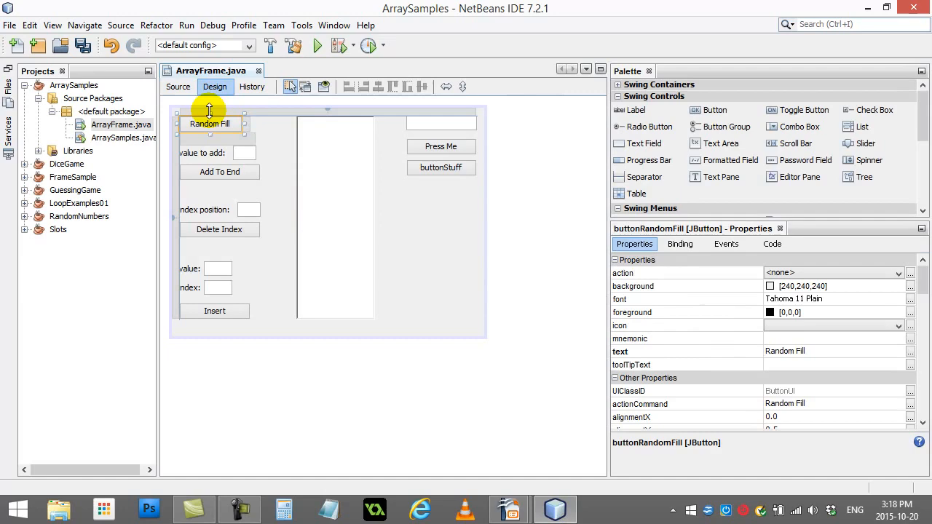
pyautogui.doubleClick(209, 123)
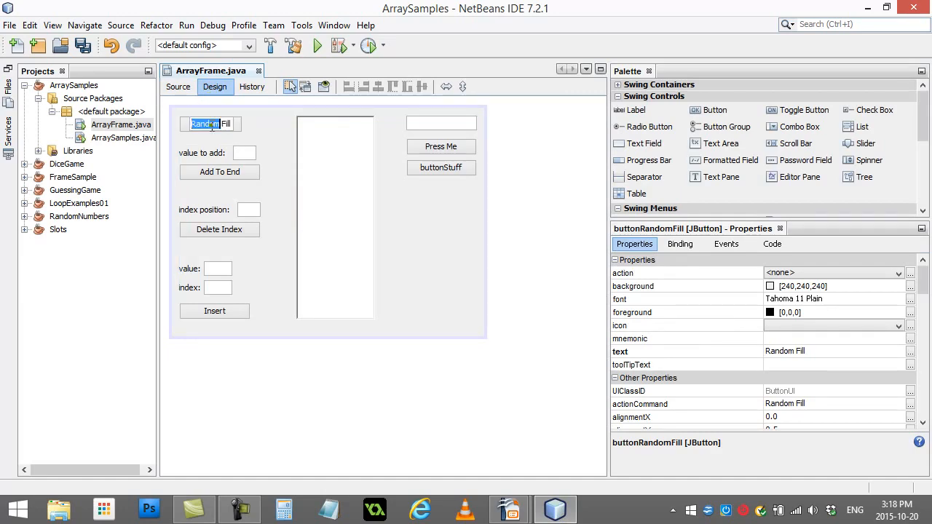
pyautogui.click(178, 87)
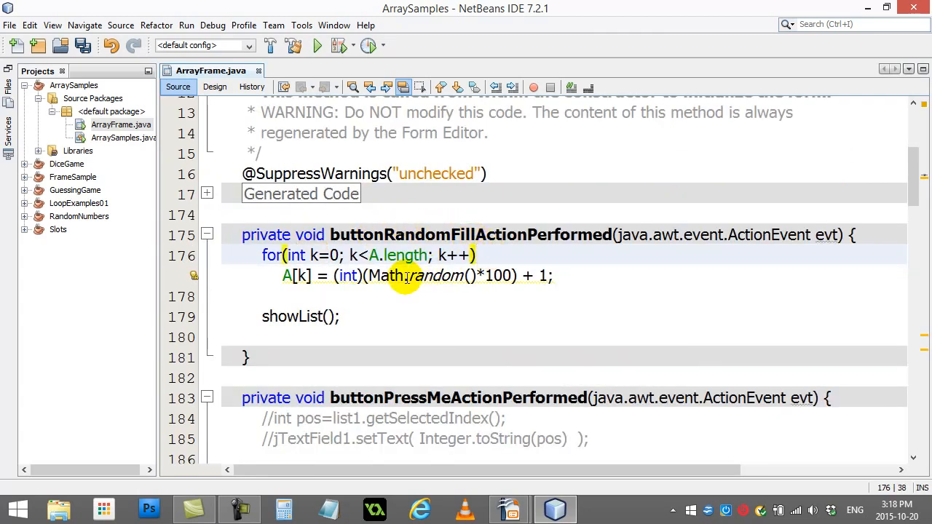
pyautogui.doubleClick(398, 255)
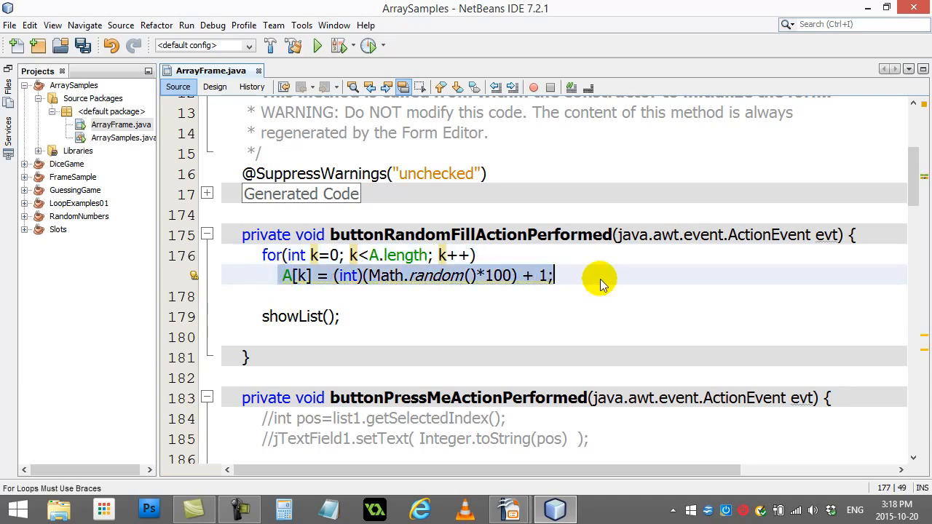
pyautogui.click(376, 297)
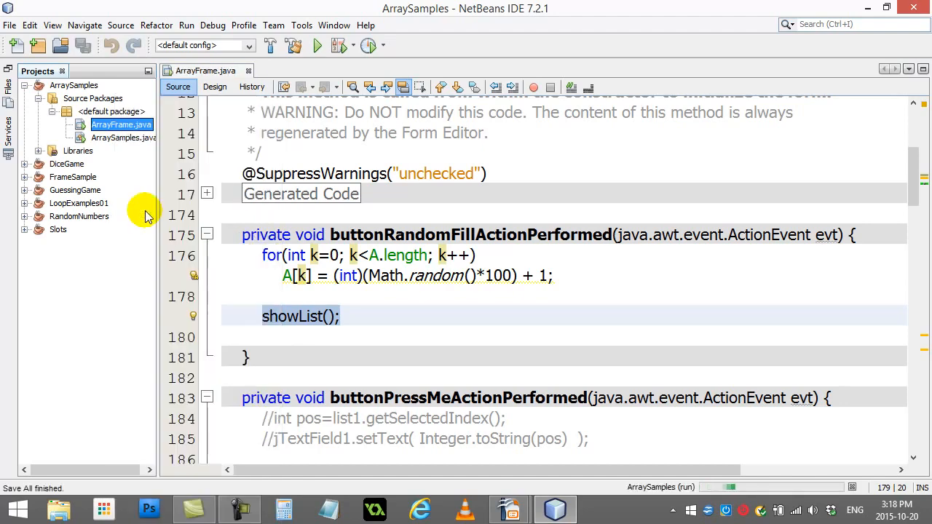
# Focus the running ArrayFrame window, then close it
pyautogui.click(317, 45)
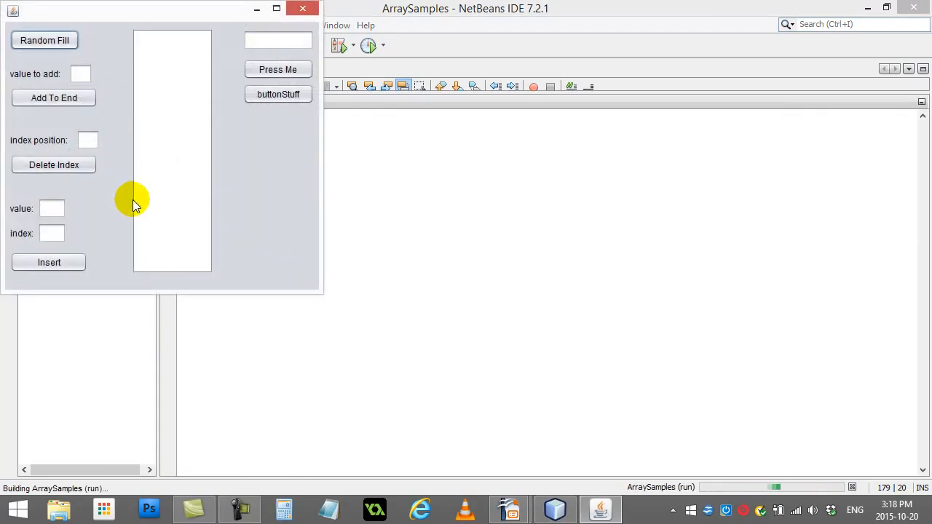
pyautogui.click(44, 40)
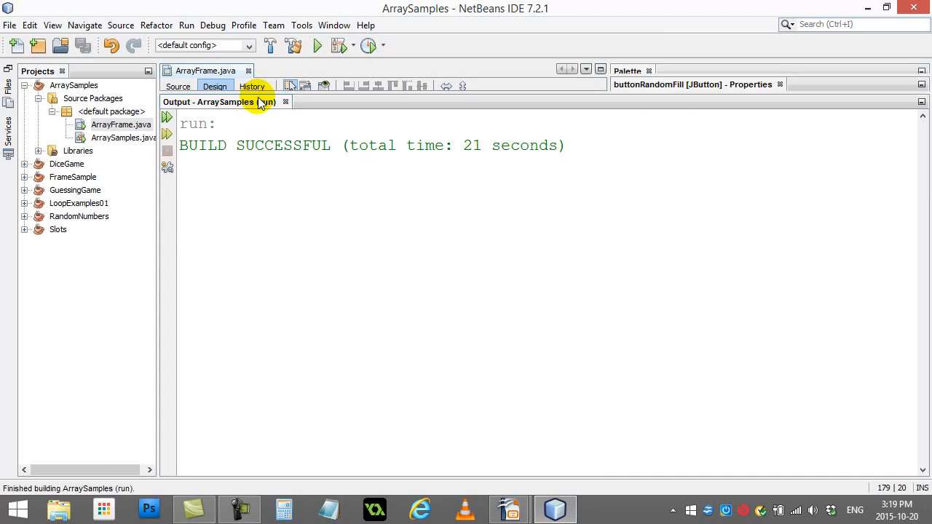
# In Design view, select textAdd and the Add To End button to generate buttonAddActionPerformed
pyautogui.click(215, 86)
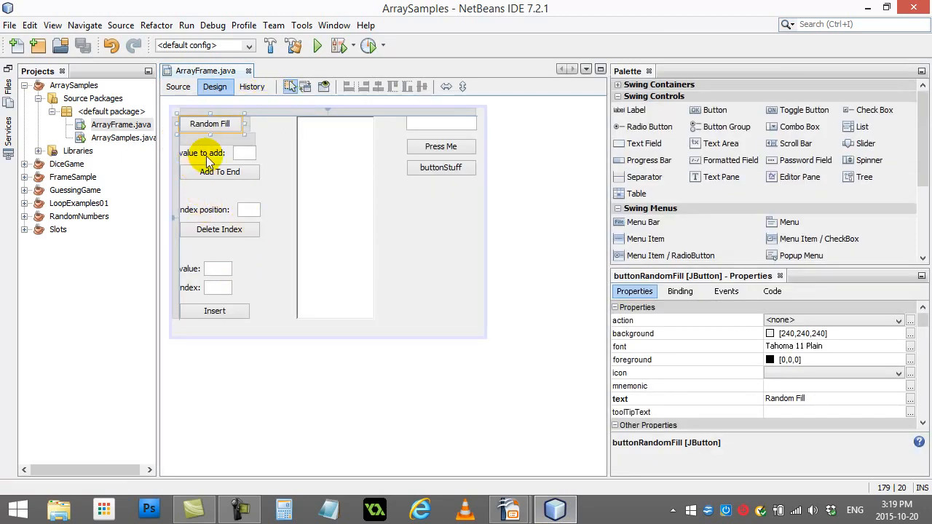
pyautogui.moveTo(214, 189)
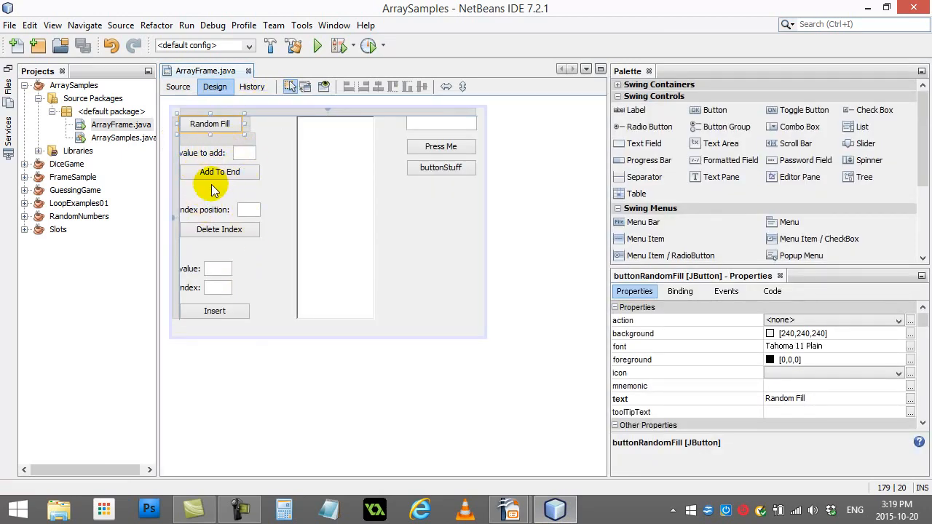
pyautogui.click(244, 153)
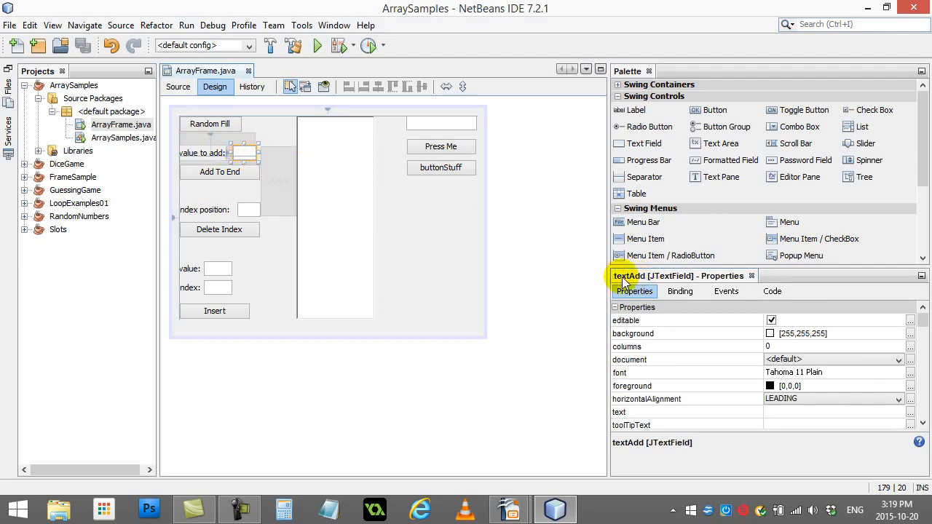
pyautogui.click(219, 172)
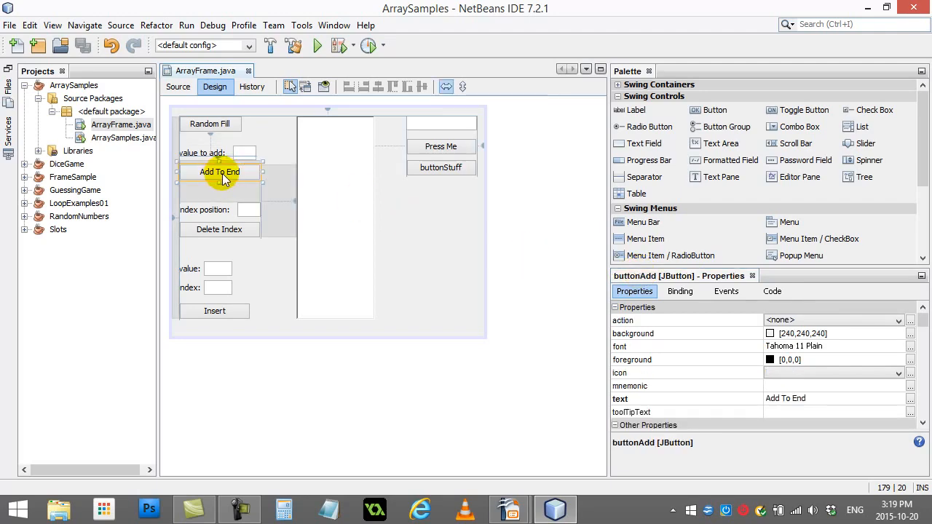
pyautogui.click(178, 87)
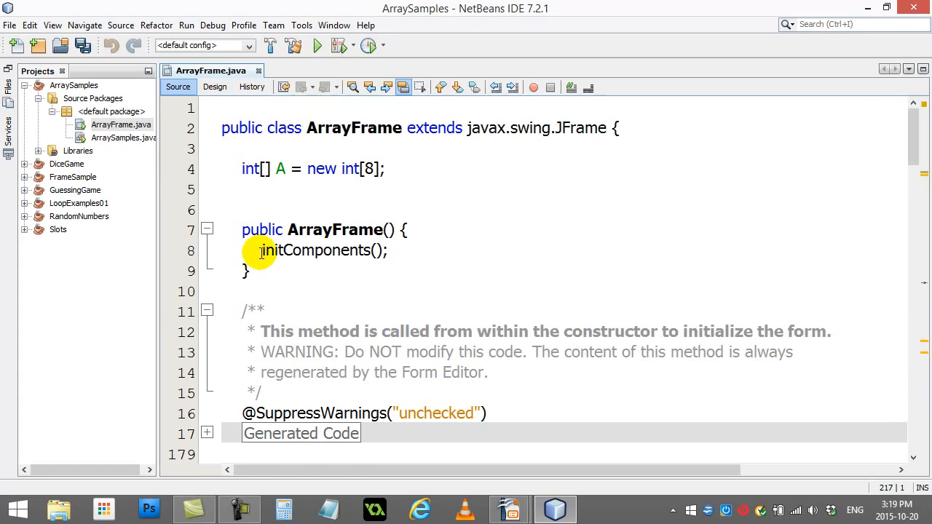
# Add a comment and int num = Integer.parseInt(textAdd.getText()); to the handler
pyautogui.scroll(-3)
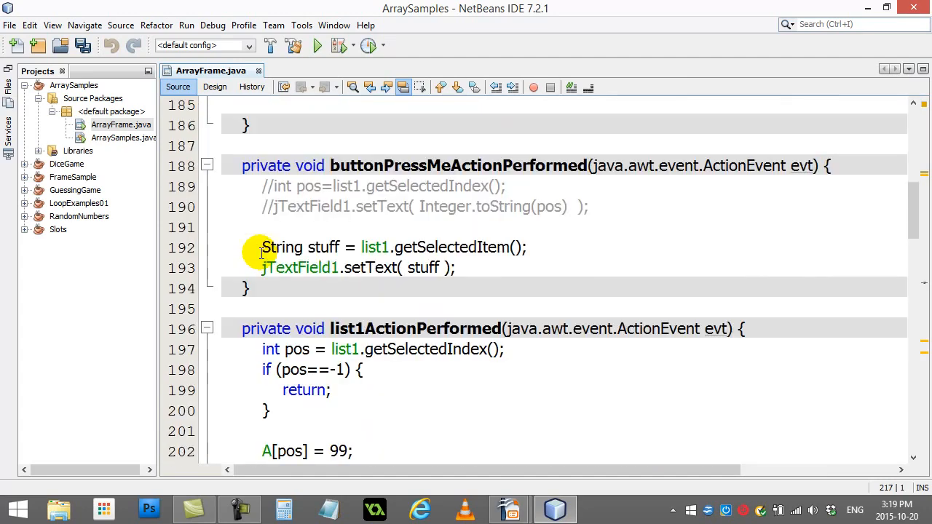
pyautogui.scroll(-3)
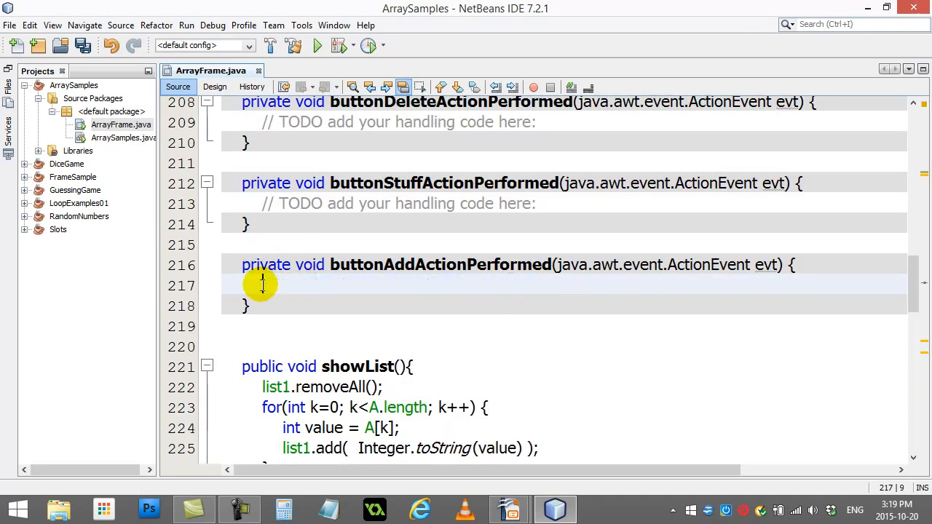
pyautogui.write('//')
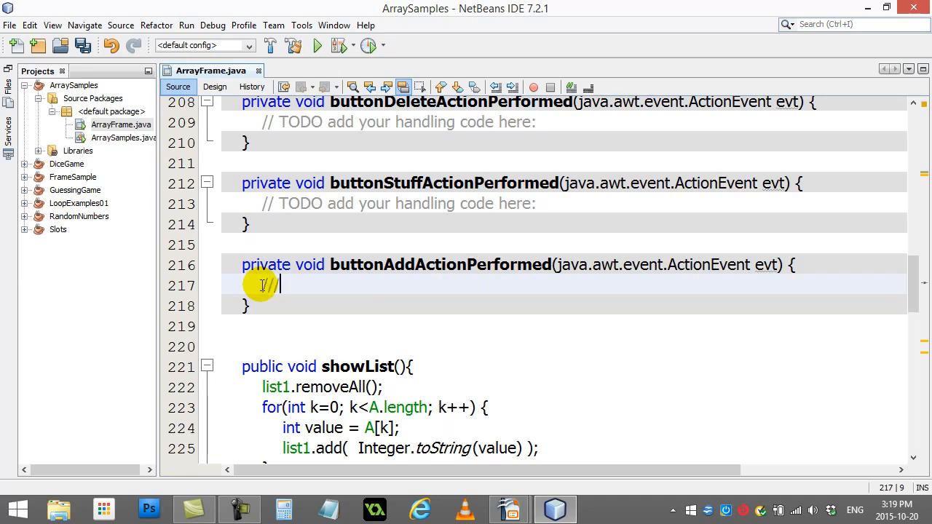
pyautogui.write('find out the')
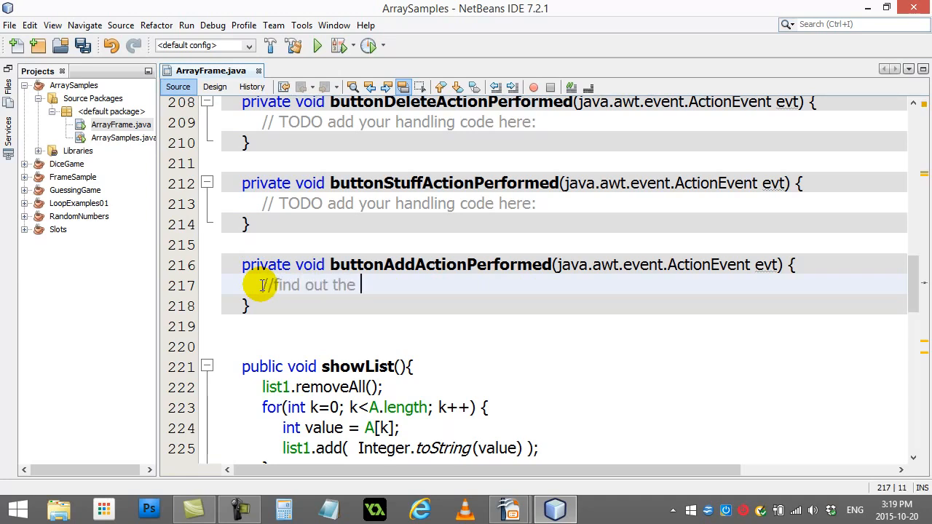
pyautogui.write('number the user wants to add')
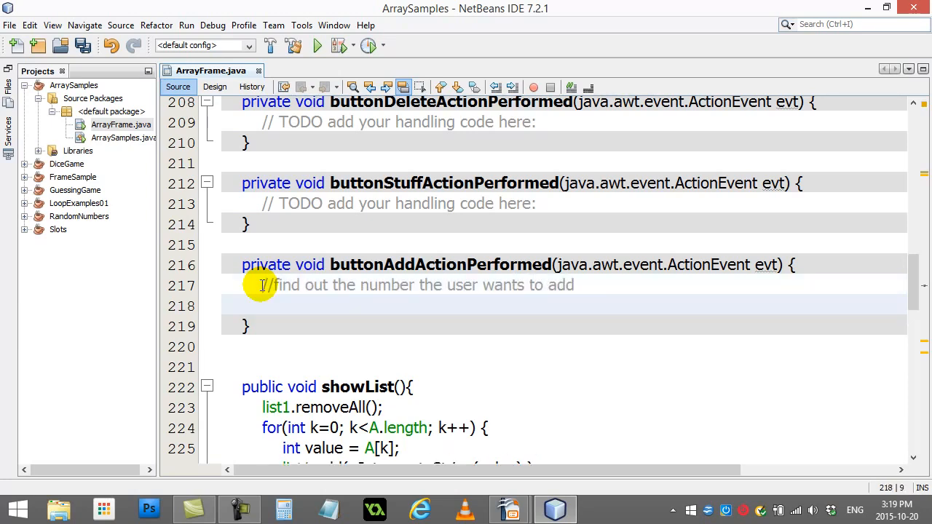
pyautogui.write('int')
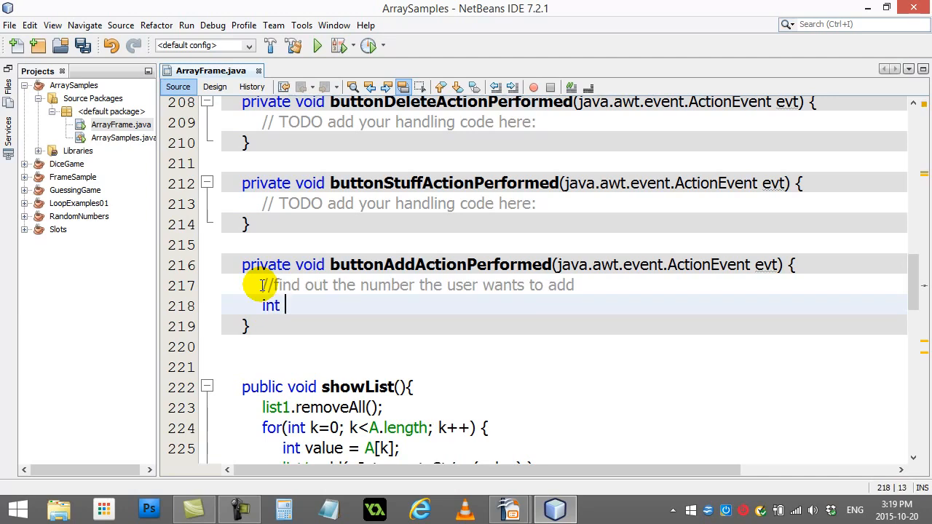
pyautogui.write('num =')
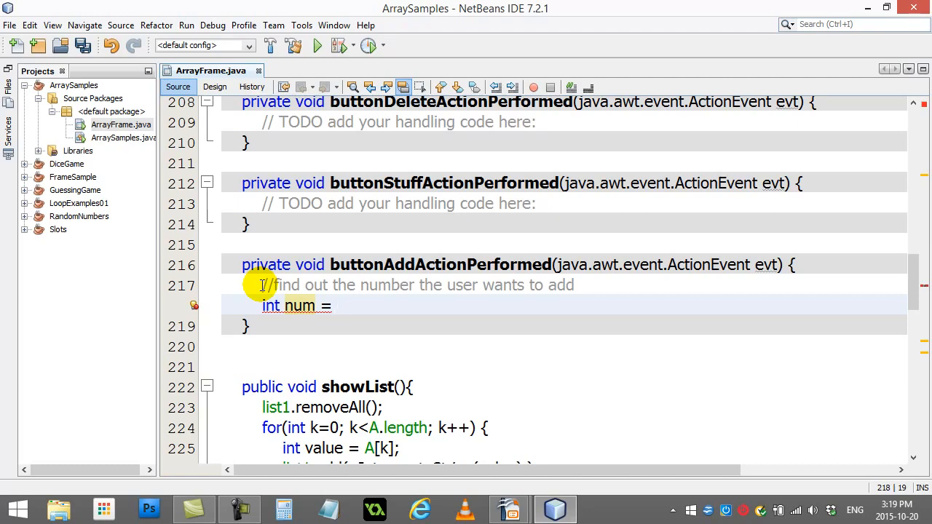
pyautogui.write('In')
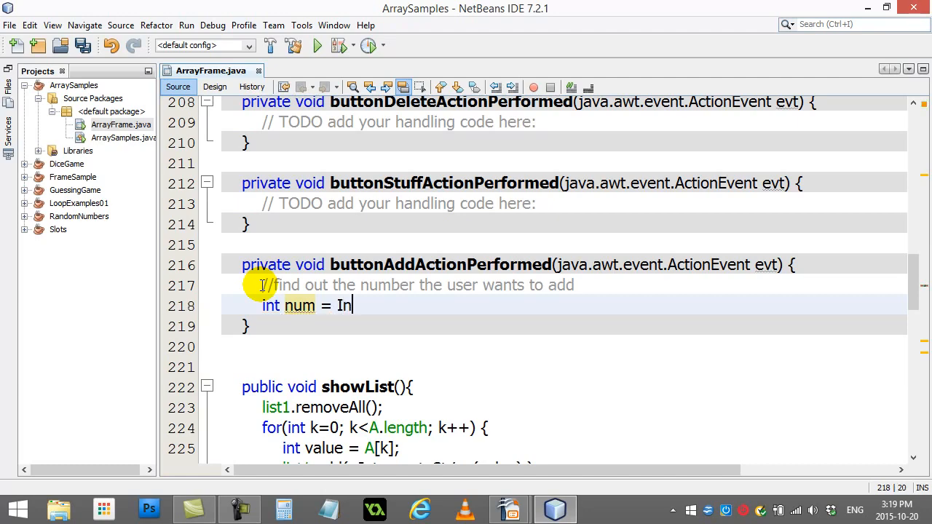
pyautogui.write('teger.')
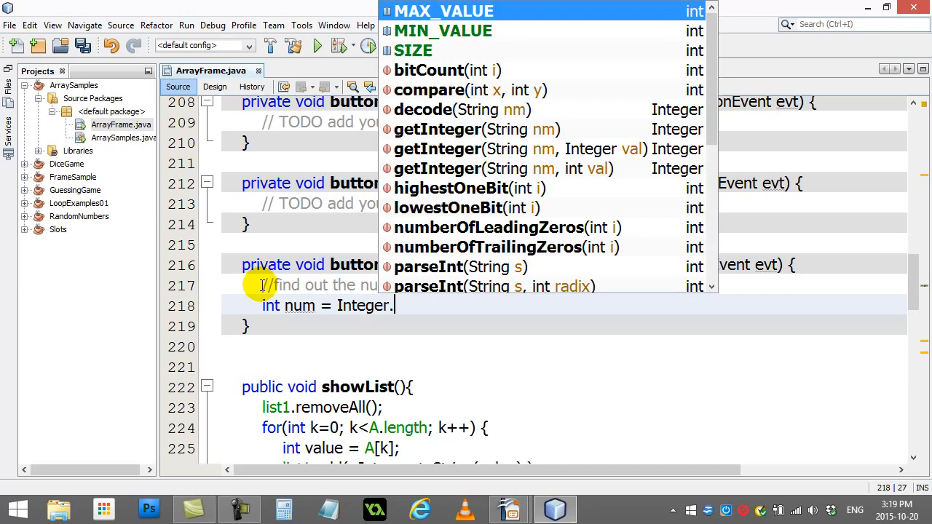
pyautogui.write('parseInt')
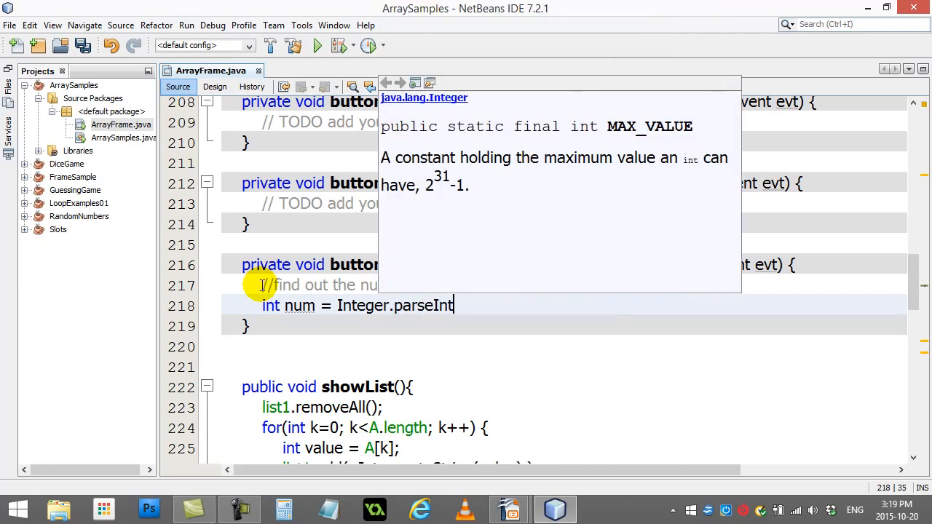
pyautogui.write('(')
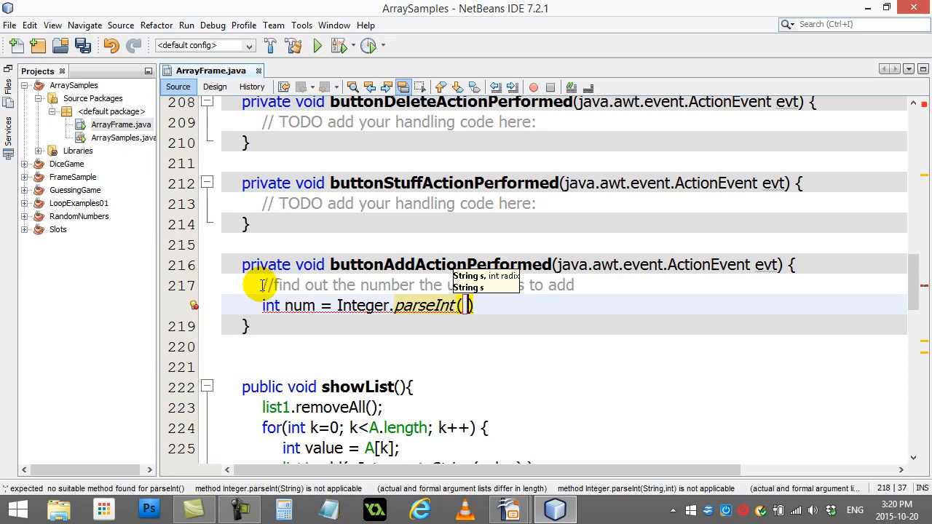
pyautogui.write('textAdd.')
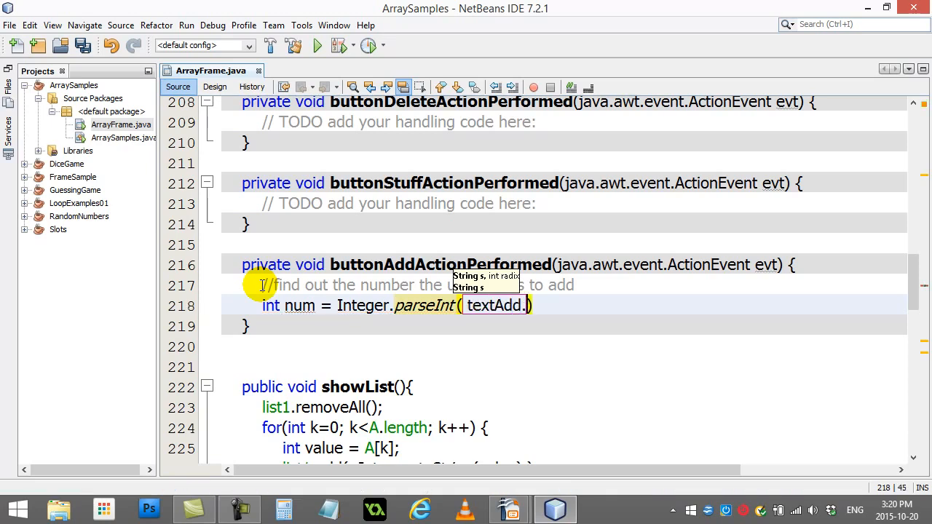
pyautogui.write('getText()')
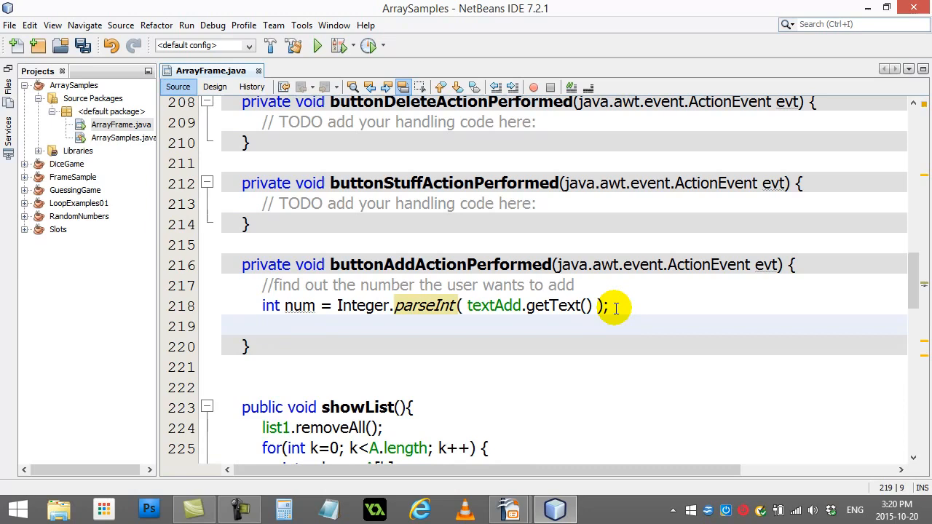
# Add a comment and int[] B = new int[A.length + 1];, then start a new comment line
pyautogui.write('//create')
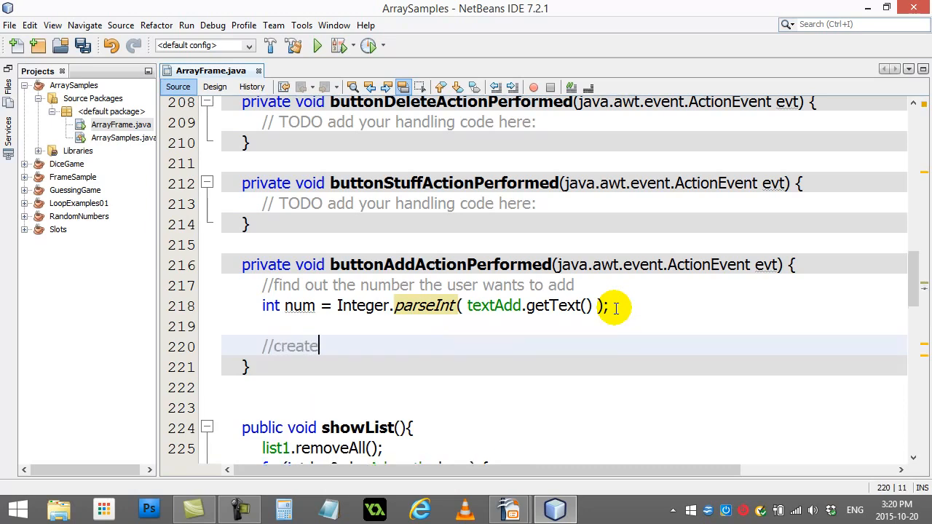
pyautogui.write('an array that is')
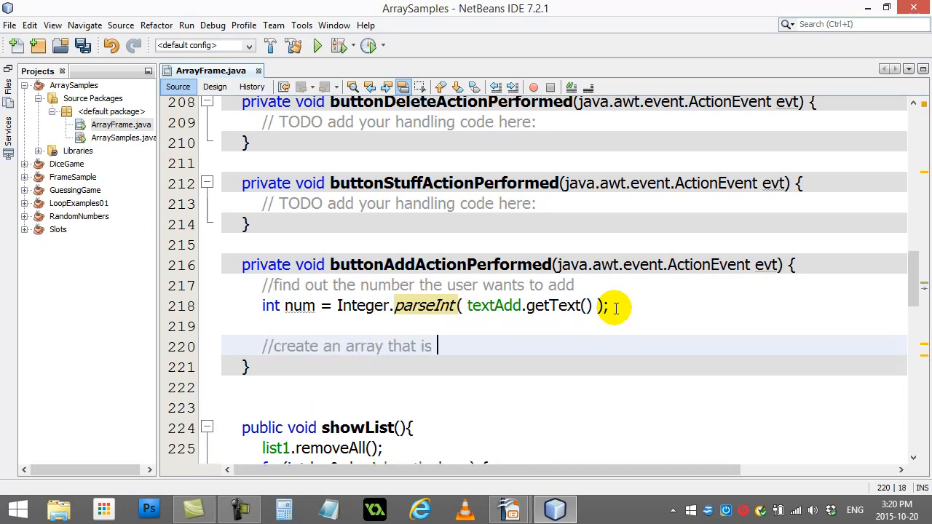
pyautogui.write('one')
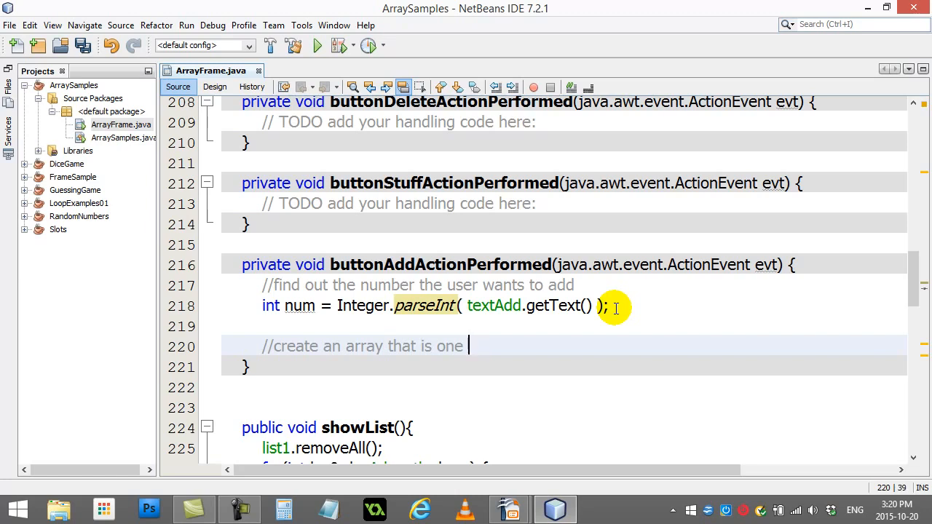
pyautogui.write('sl')
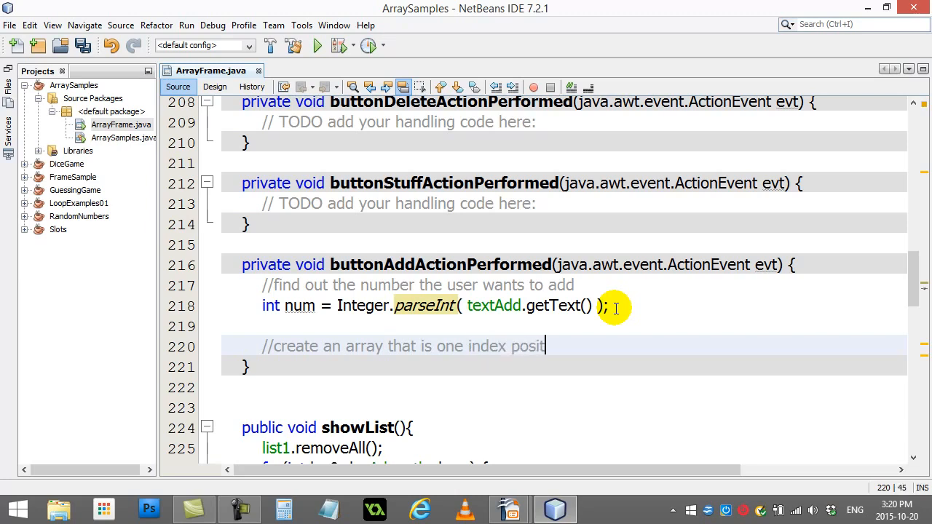
pyautogui.write('ion longer...')
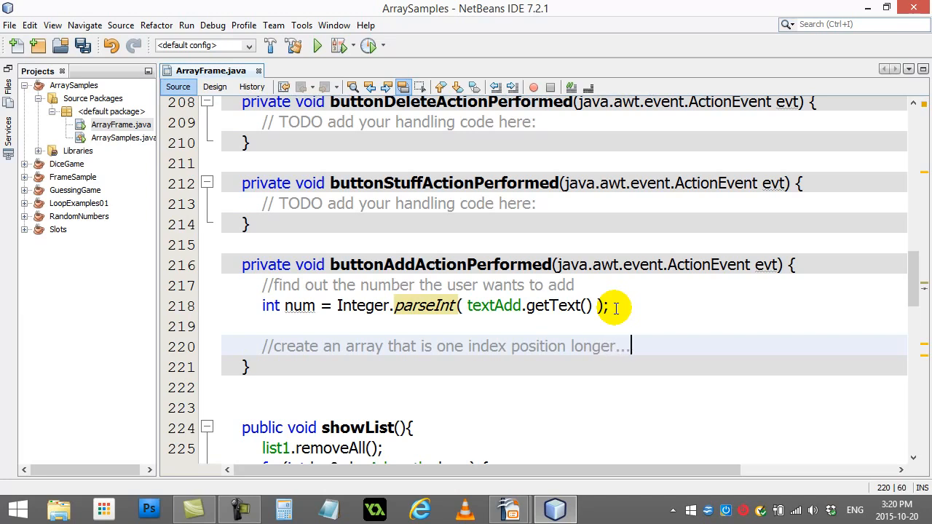
pyautogui.write('int[]')
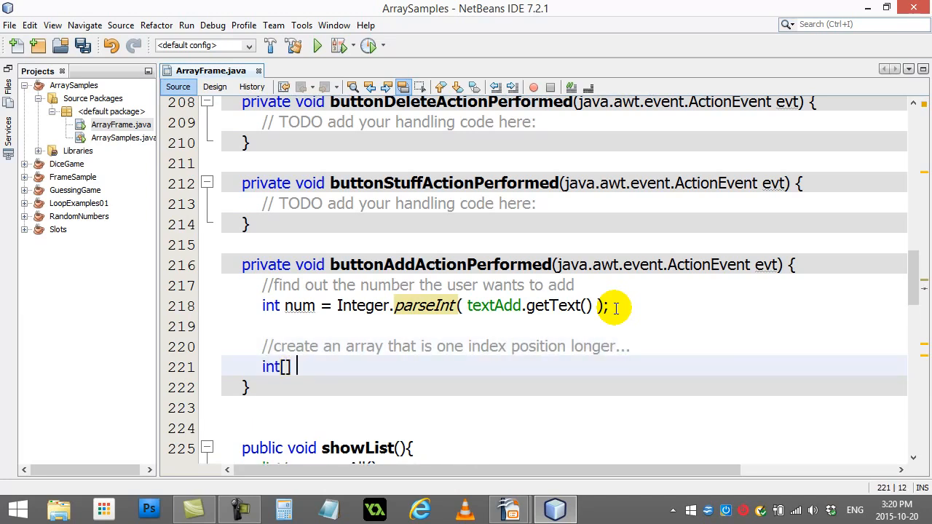
pyautogui.write('B =')
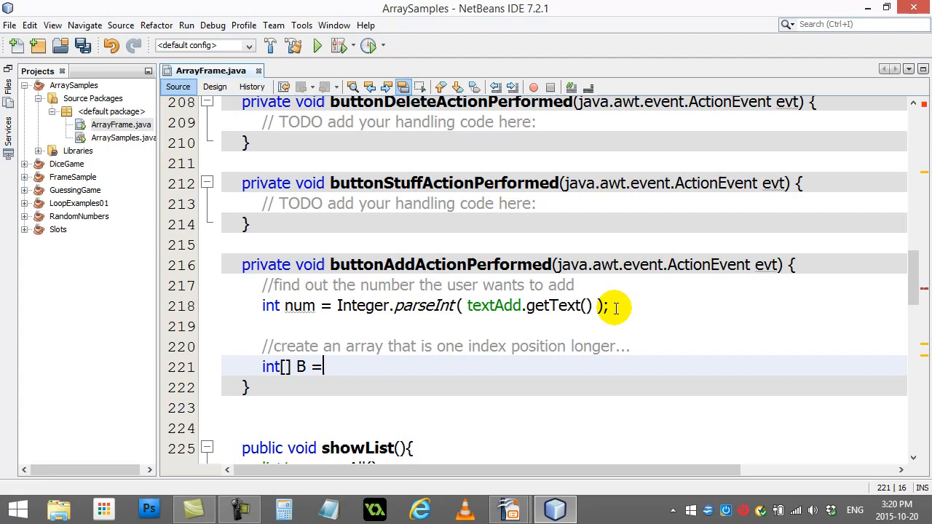
pyautogui.write('new int')
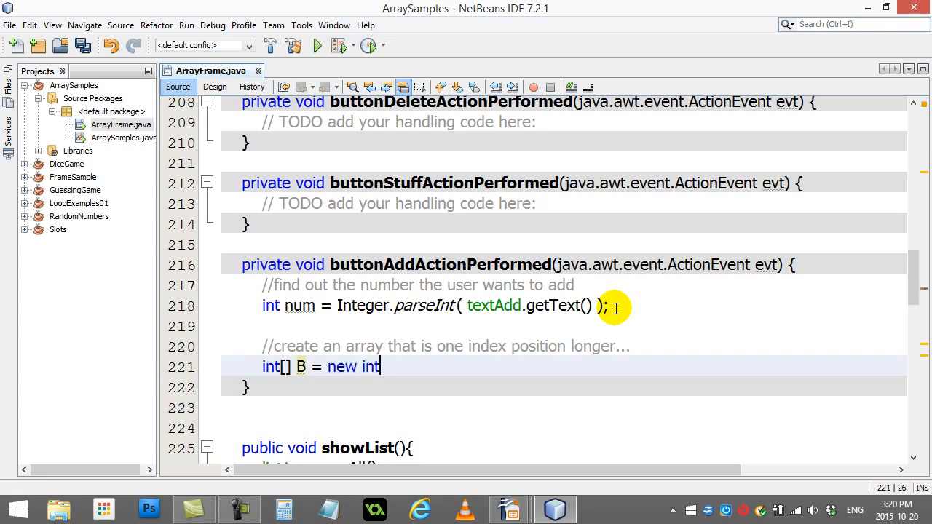
pyautogui.write('[]')
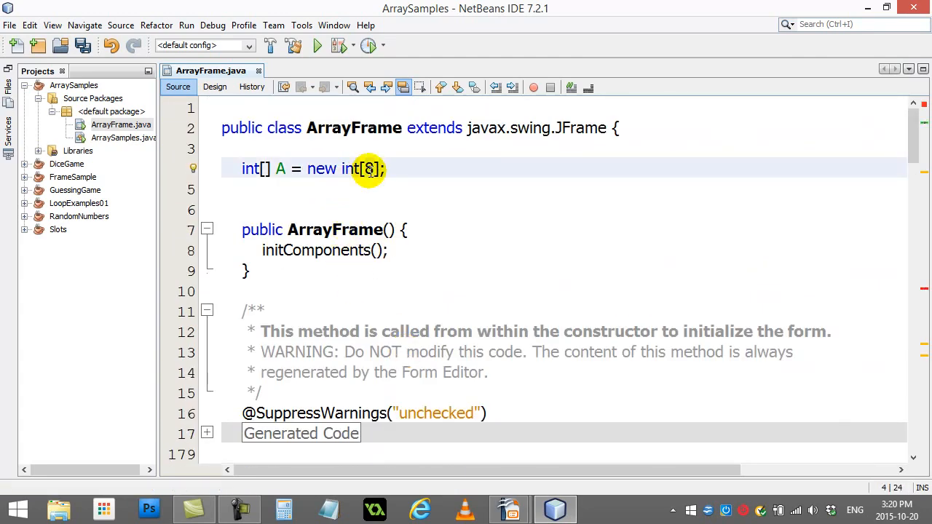
pyautogui.scroll(-3)
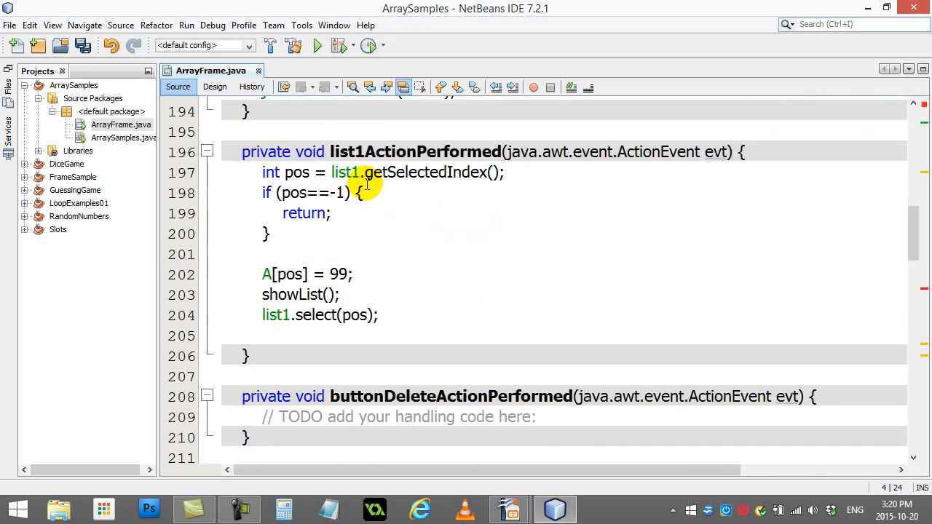
pyautogui.scroll(-3)
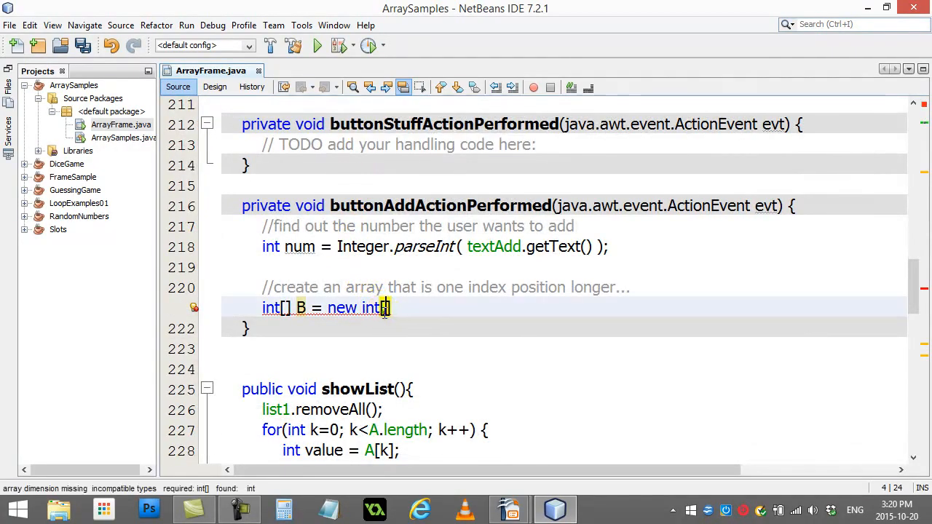
pyautogui.write('A.length')
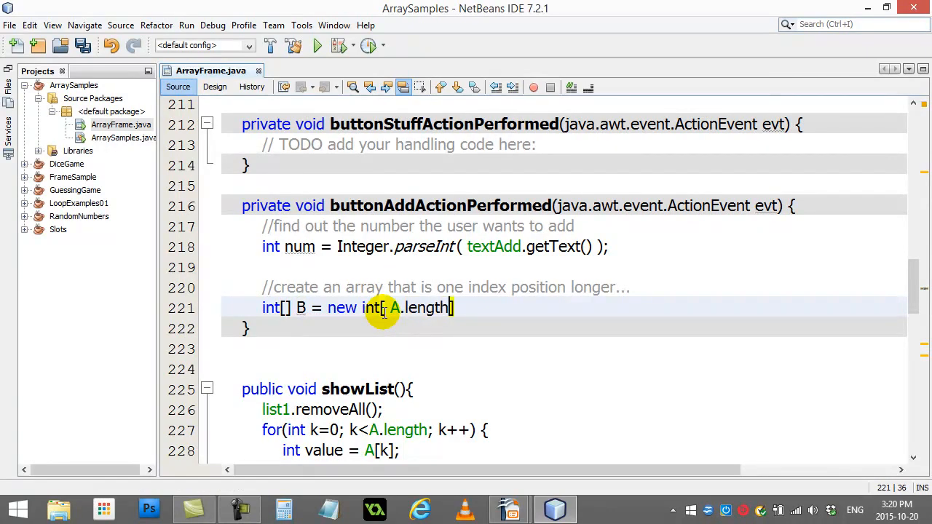
pyautogui.write('+ 1')
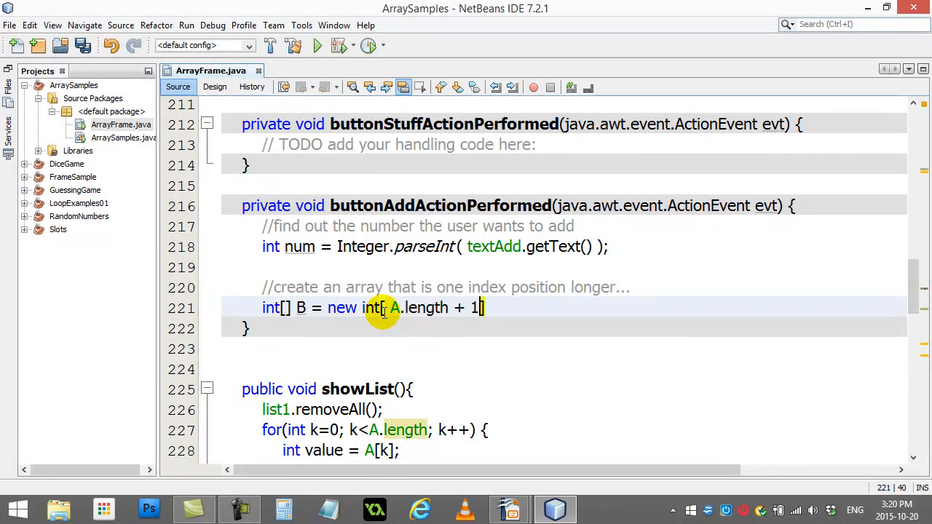
pyautogui.write('];')
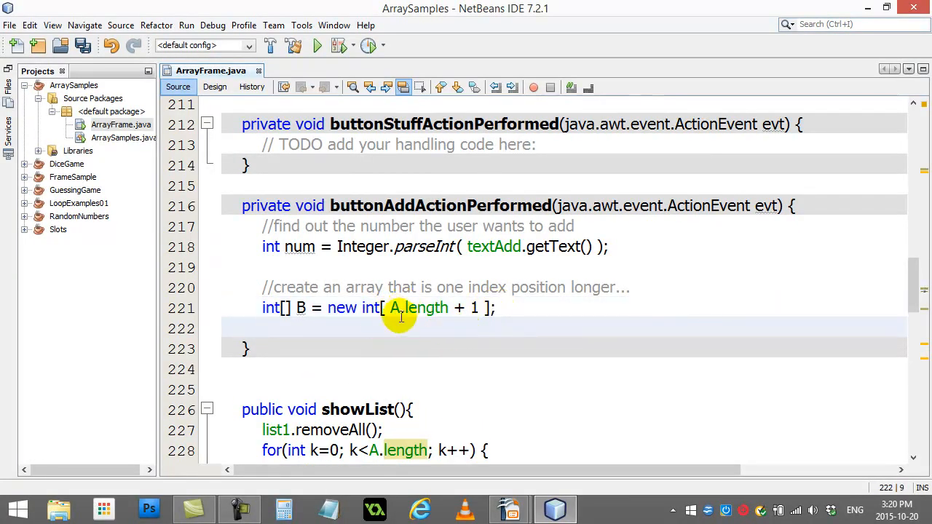
pyautogui.doubleClick(419, 308)
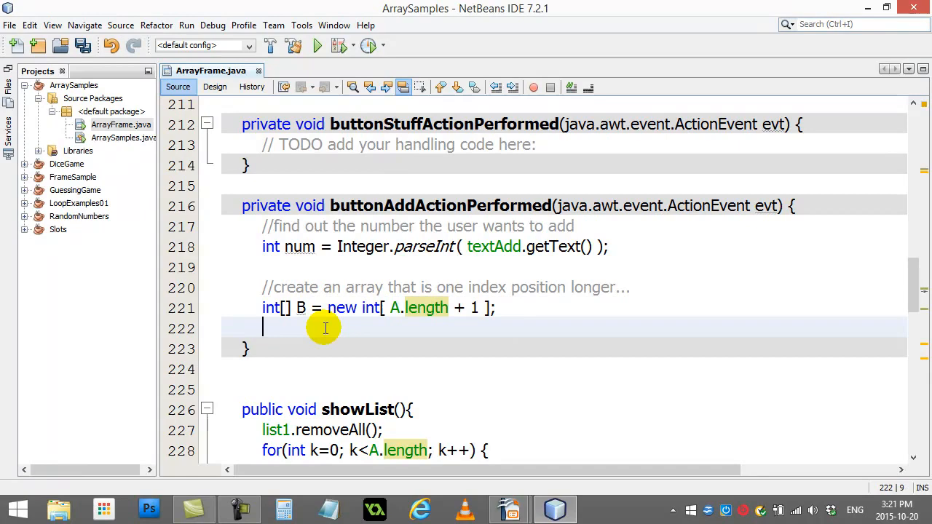
pyautogui.write('//')
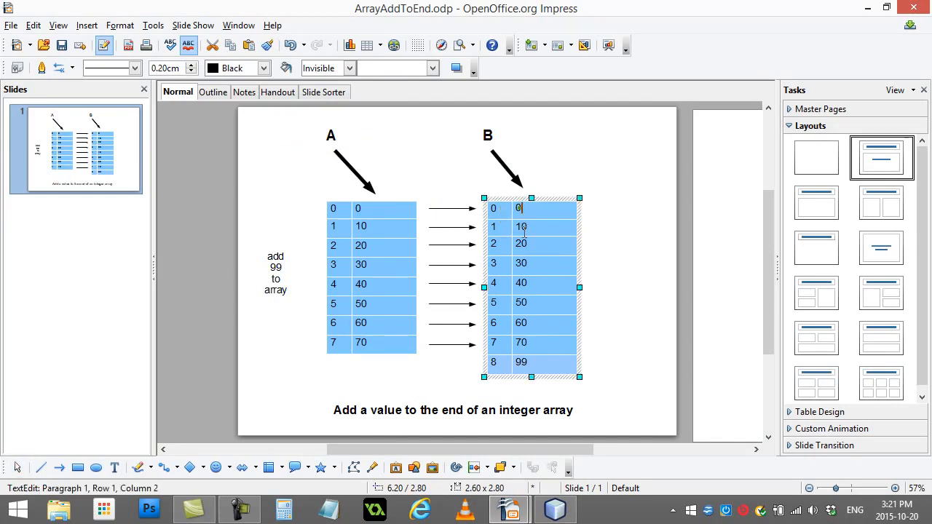
# Select array B's table on the slide and enter 2 in its row 2
pyautogui.click(520, 214)
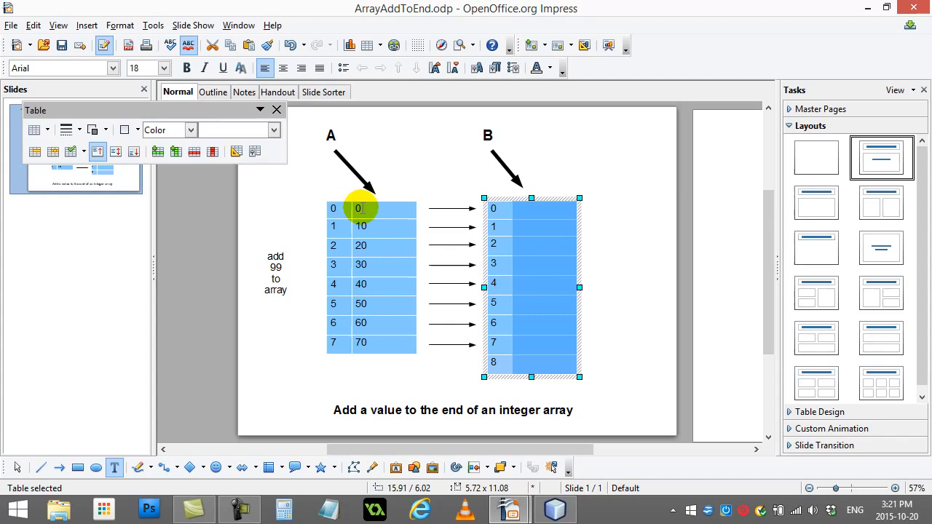
pyautogui.moveTo(382, 246)
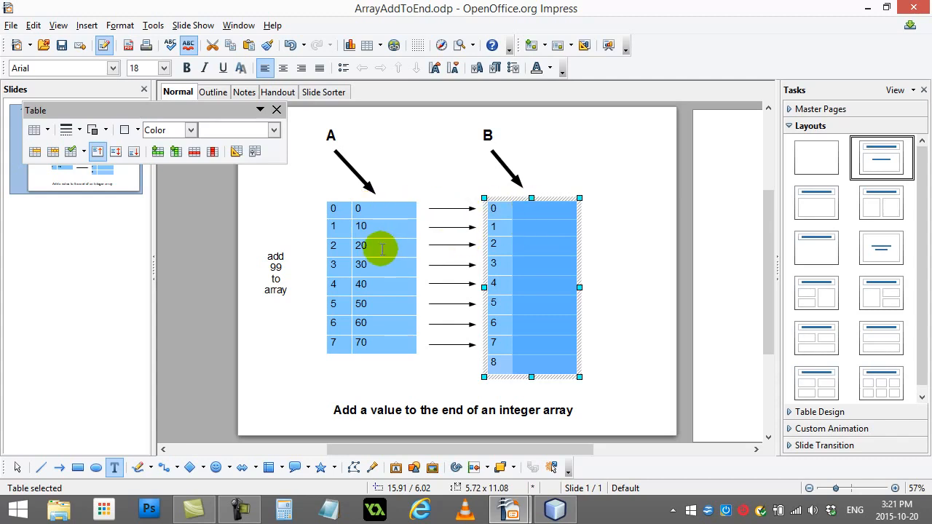
pyautogui.moveTo(458, 295)
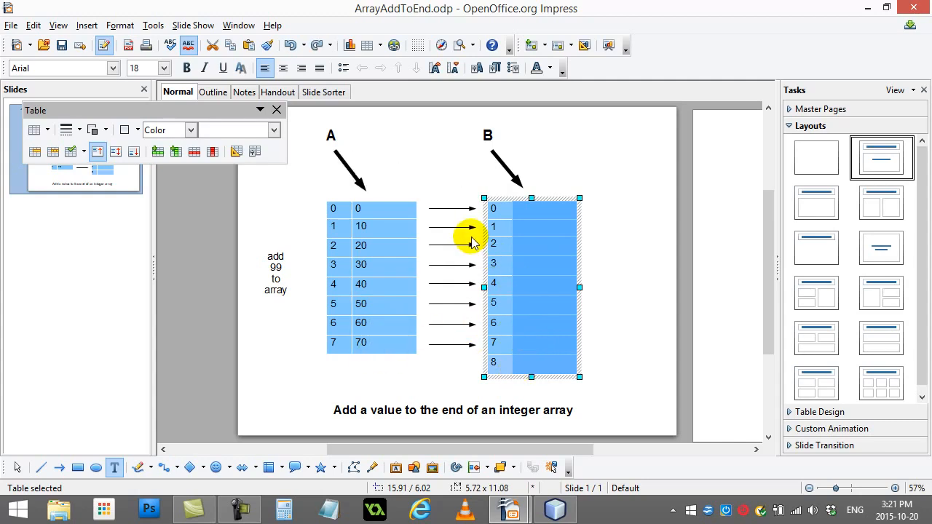
pyautogui.doubleClick(531, 209)
pyautogui.write('0')
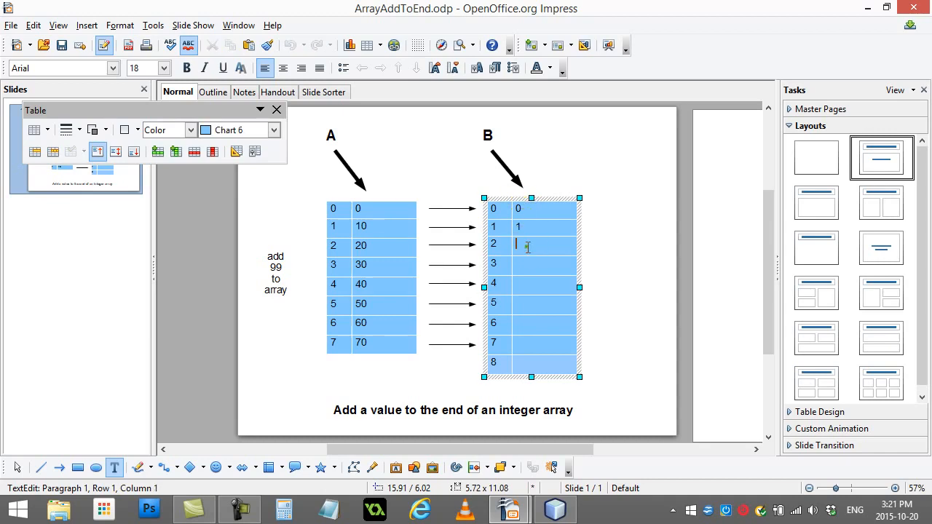
pyautogui.write('2')
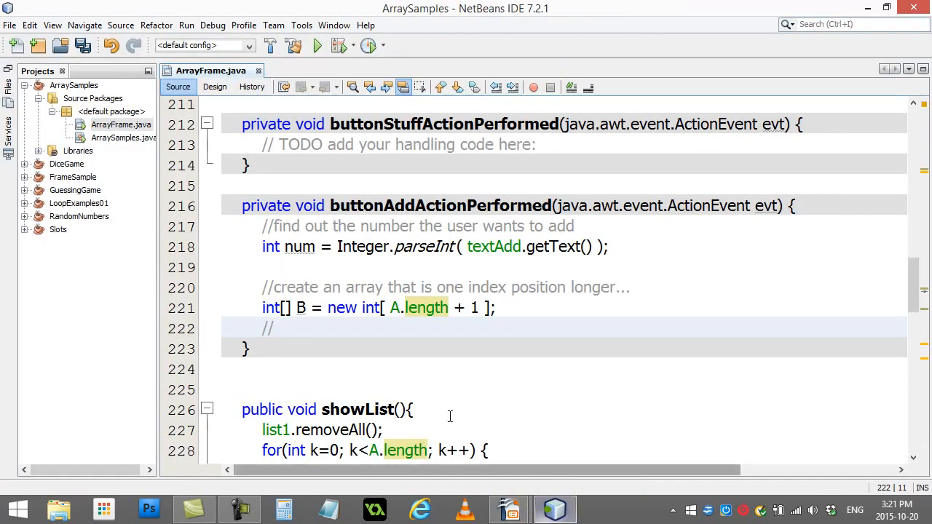
# Add a copy-original-data comment and the loop for(int k=0; k<A.length; k++) B[k] = A[k];
pyautogui.write('copy the ori')
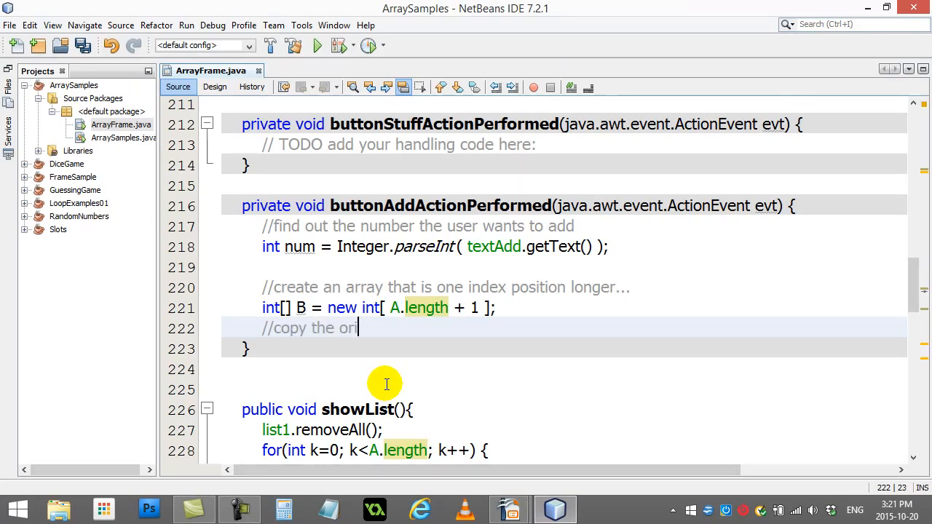
pyautogui.write('ginal dat over')
pyautogui.write('for(int k=0; ')
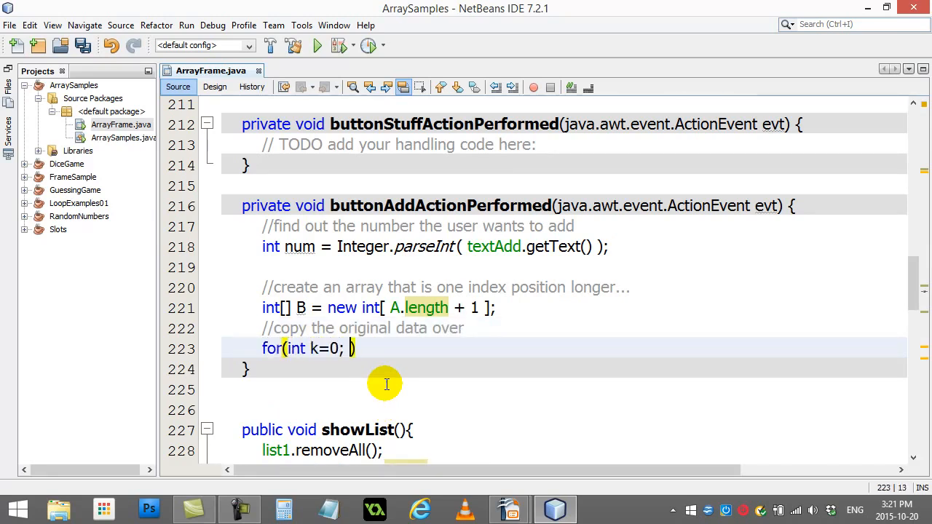
pyautogui.write('k<A.le')
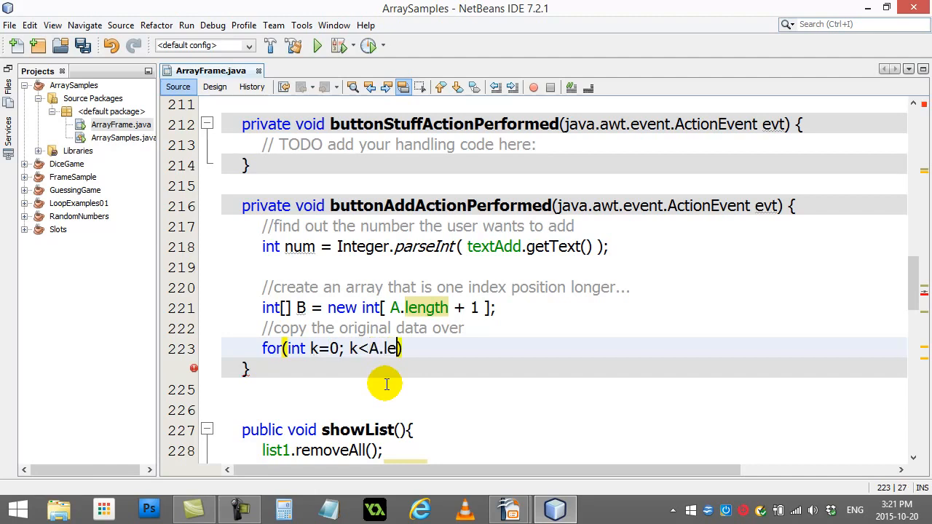
pyautogui.write('ngth)')
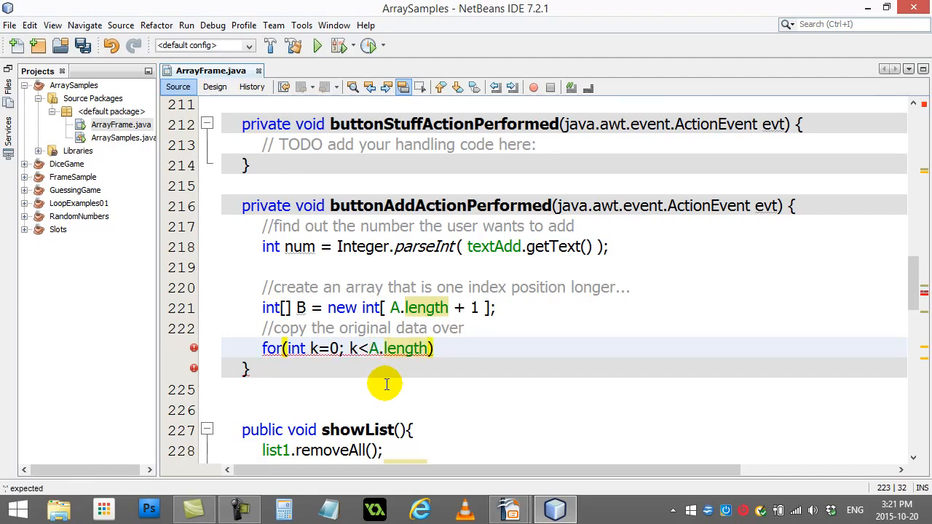
pyautogui.write('; k++')
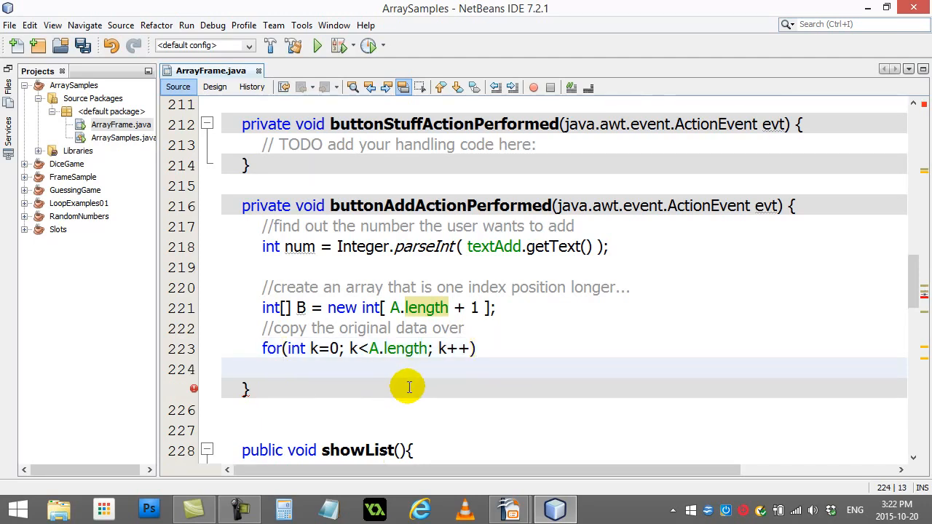
pyautogui.write('{')
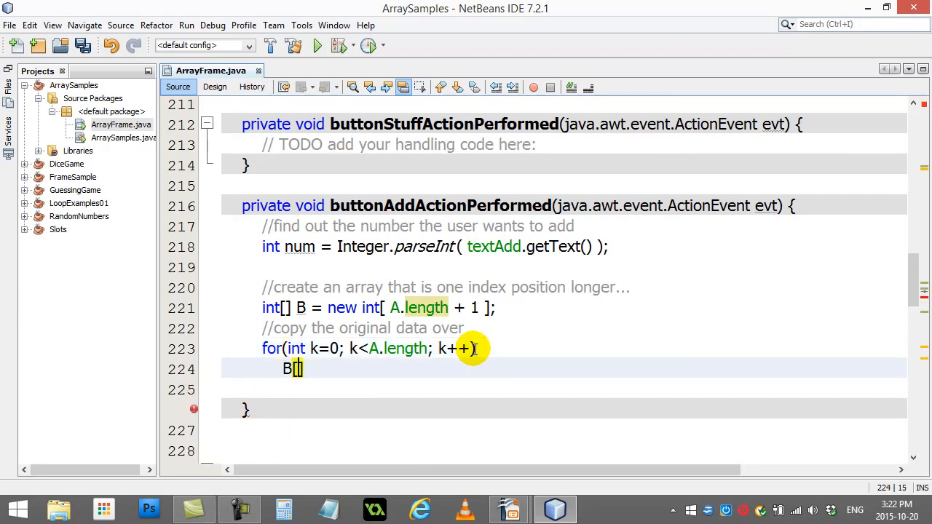
pyautogui.write('k] =')
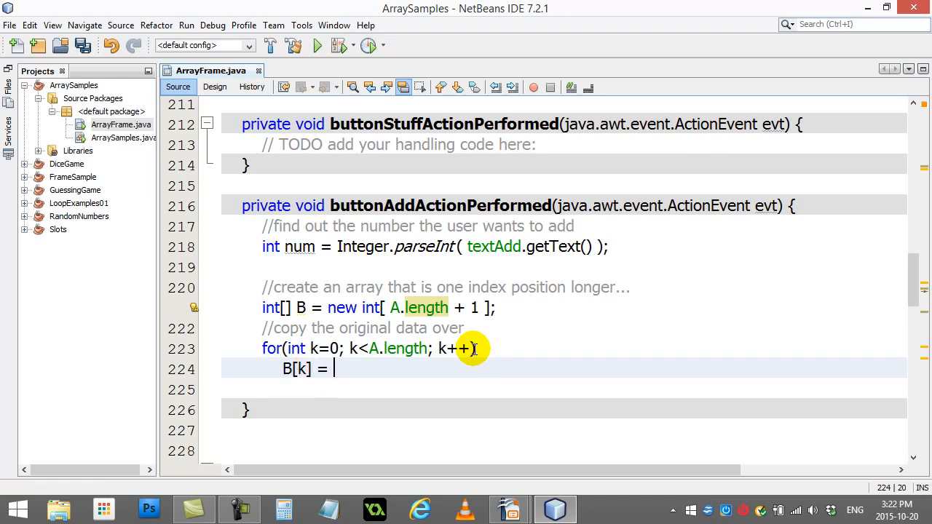
pyautogui.write('A[k];')
pyautogui.click(563, 390)
pyautogui.write('//')
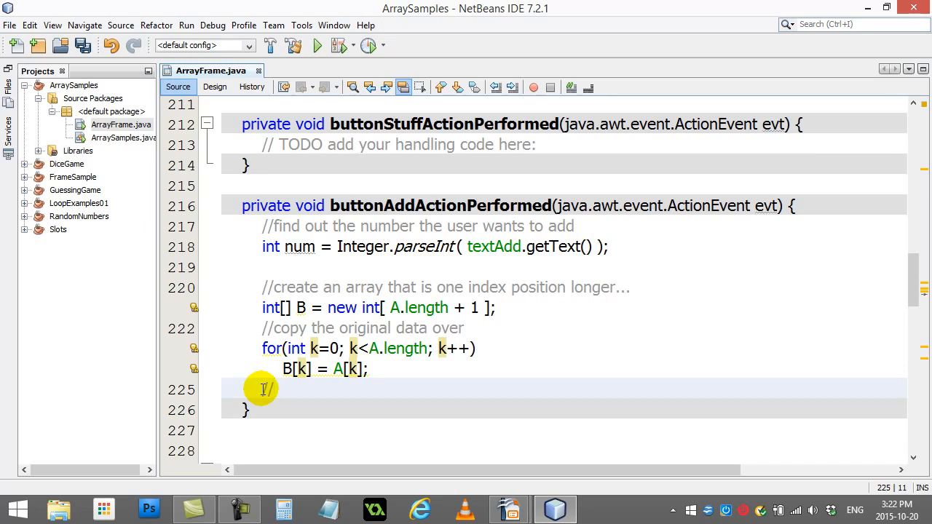
# Add the comment '//add the extra number in to the last slot'
pyautogui.write('add')
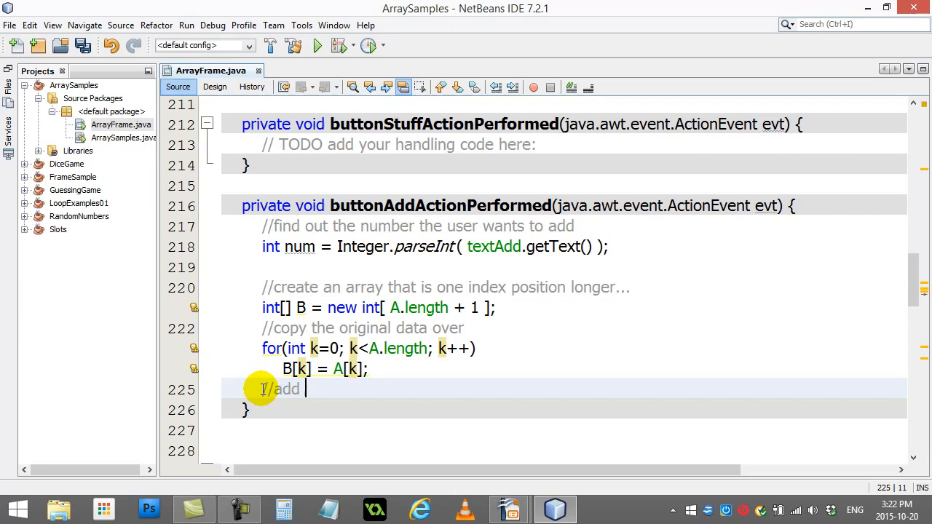
pyautogui.write('the')
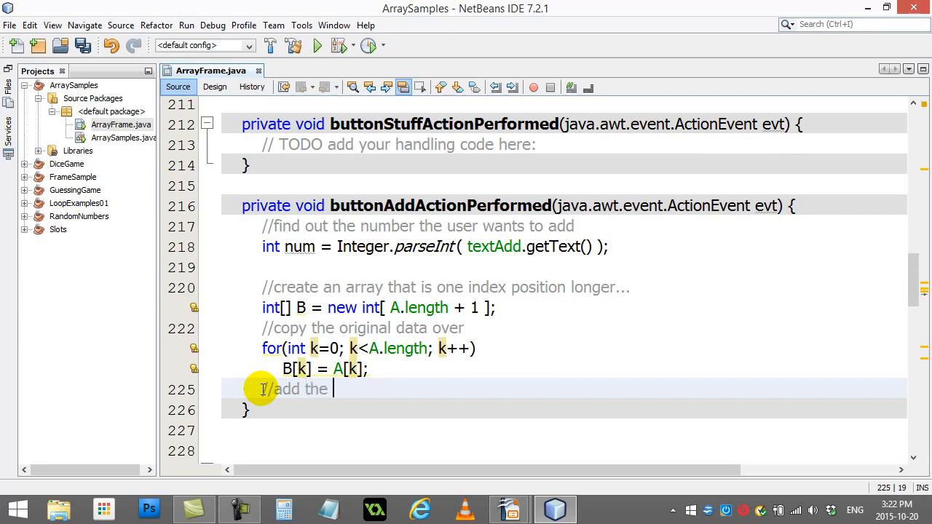
pyautogui.write('extra number in')
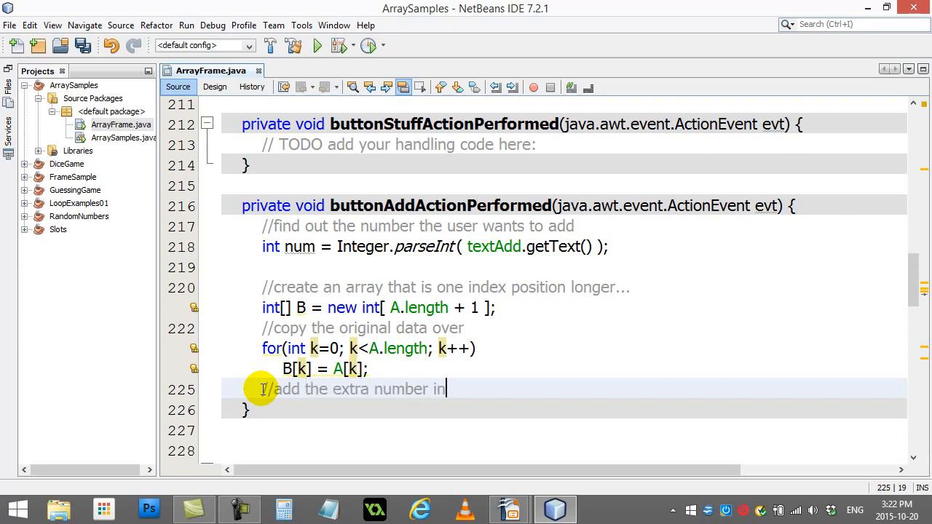
pyautogui.write('to the last')
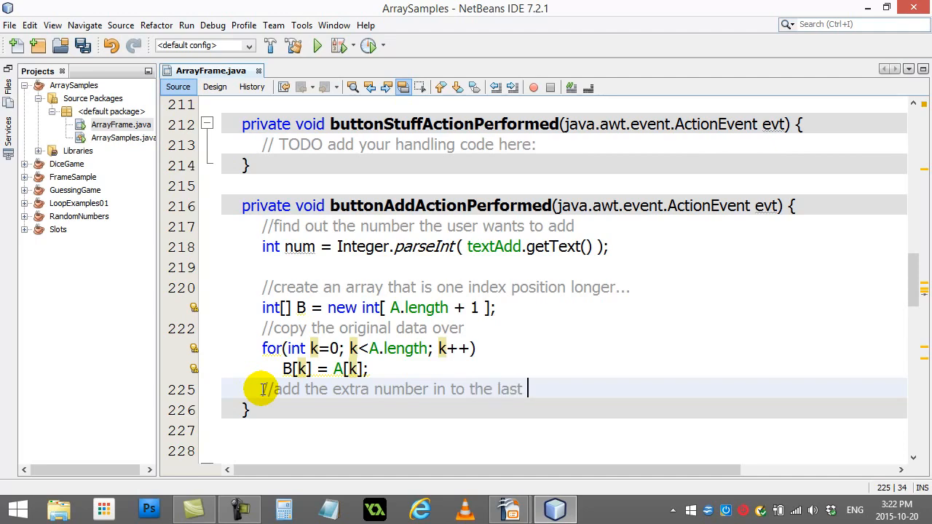
pyautogui.write('slot')
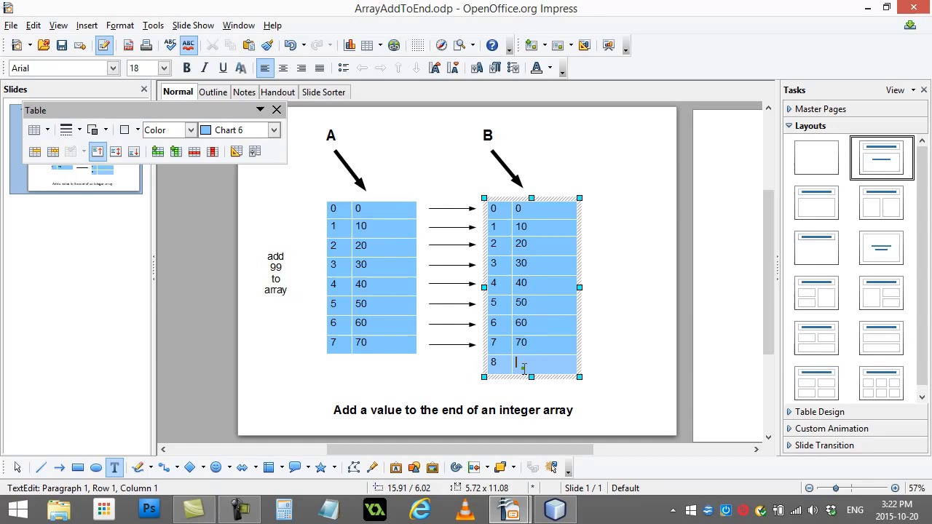
# Enter value 99 and index 8 in array B's last row on the slide
pyautogui.write('99')
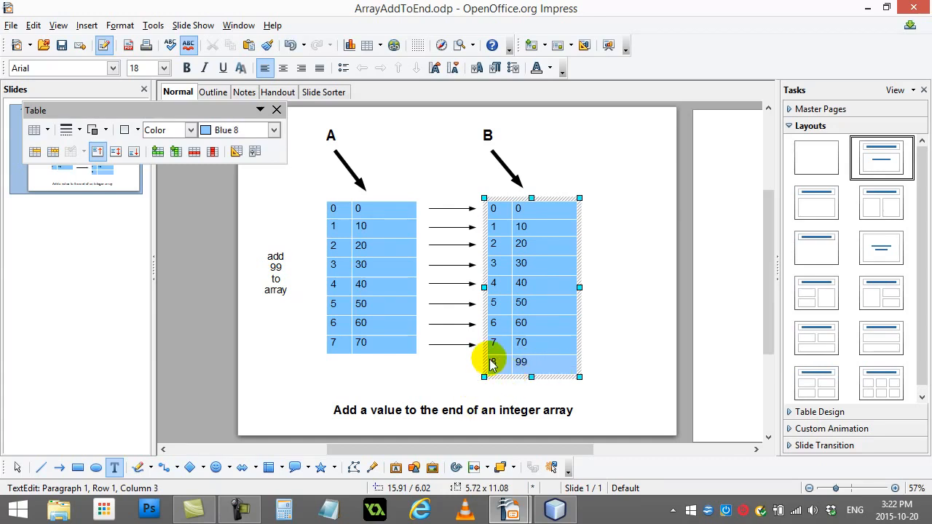
pyautogui.write('8')
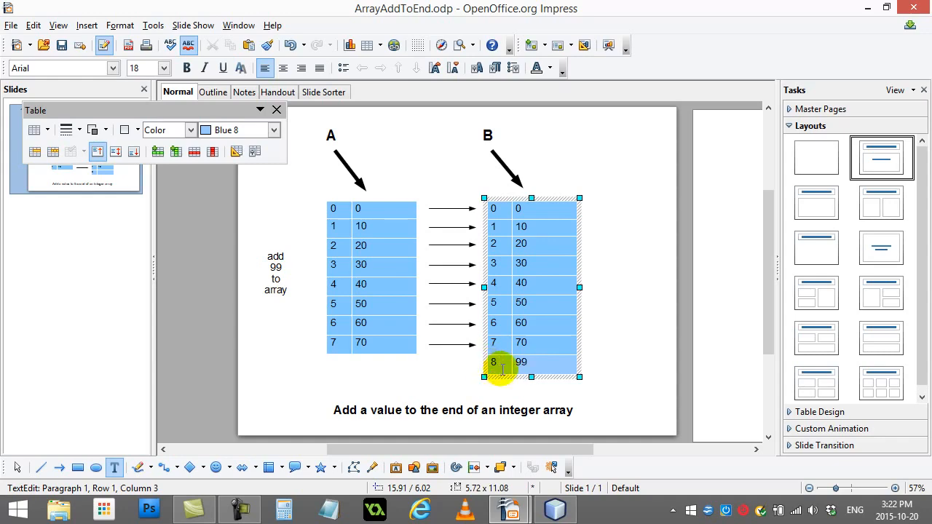
pyautogui.click(555, 509)
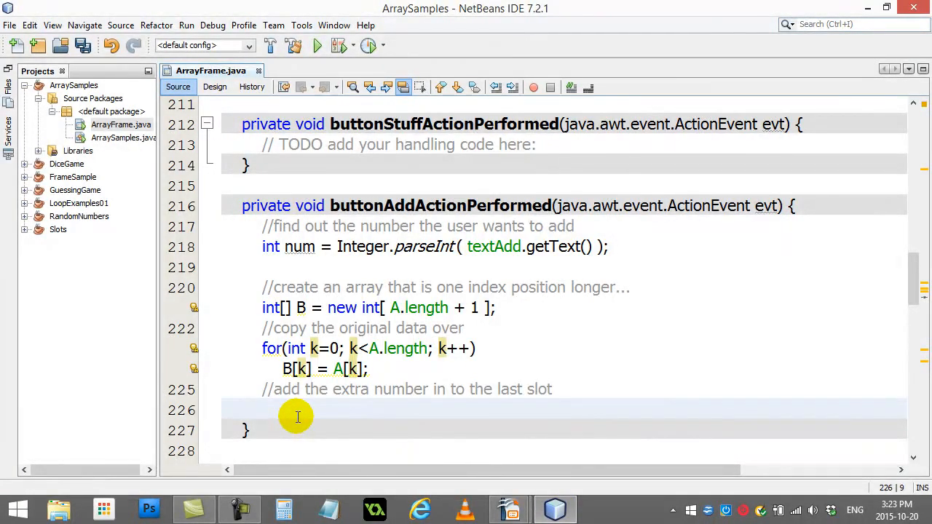
# Add the statement B[B.length - 1] = num; to the Add handler
pyautogui.write('B[')
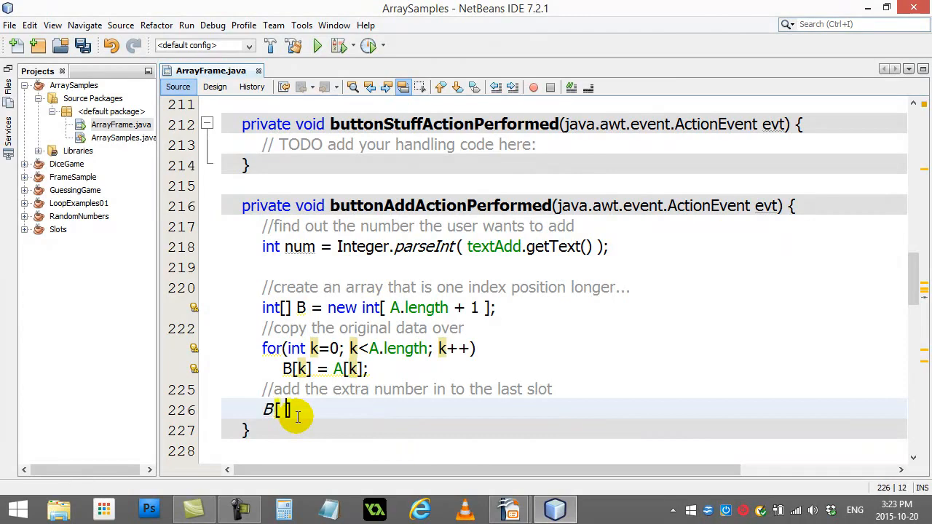
pyautogui.write('B.')
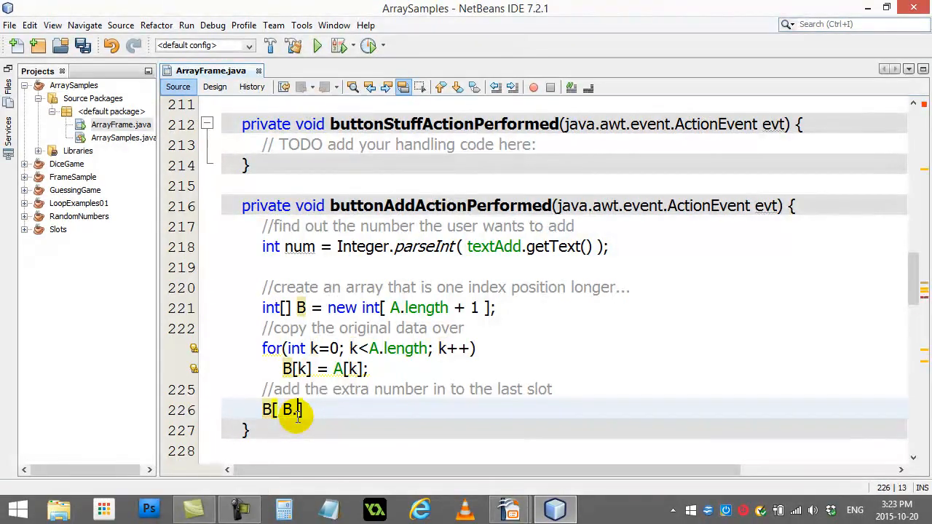
pyautogui.write('length -1')
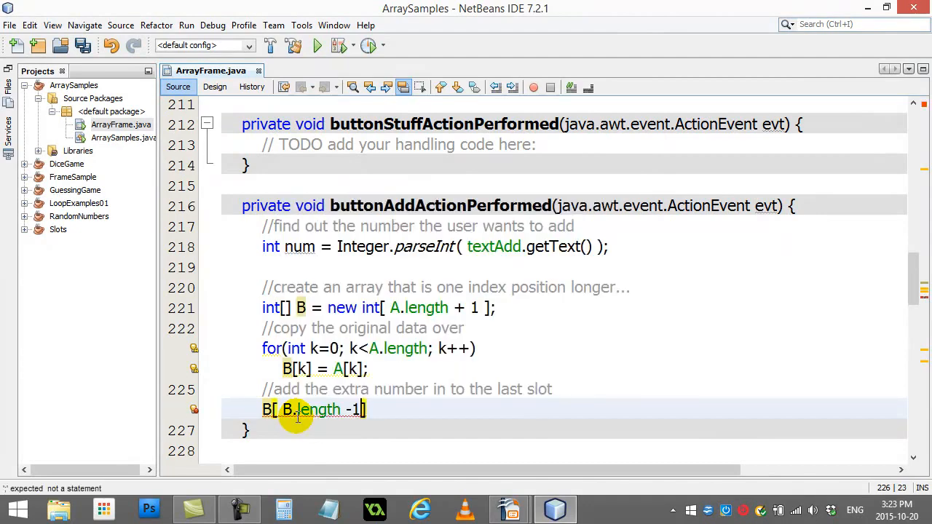
pyautogui.write('] = nu')
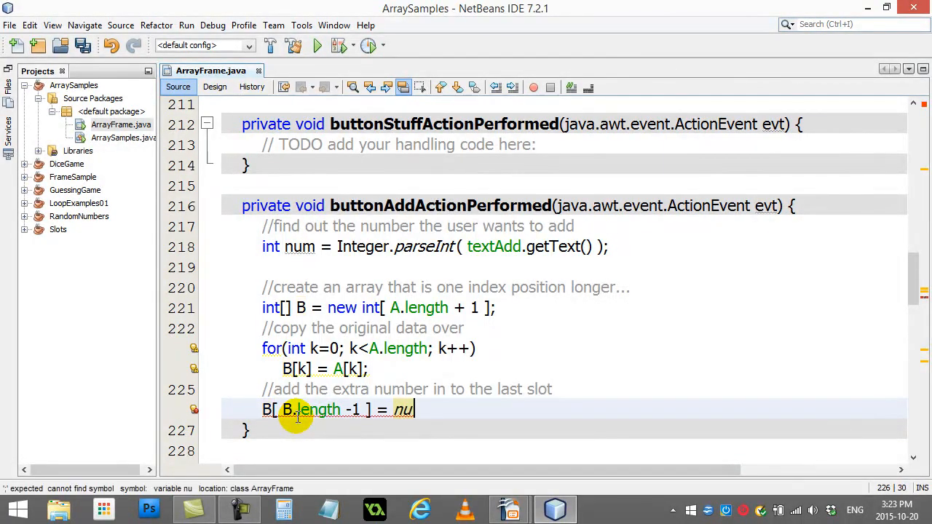
pyautogui.write('m;')
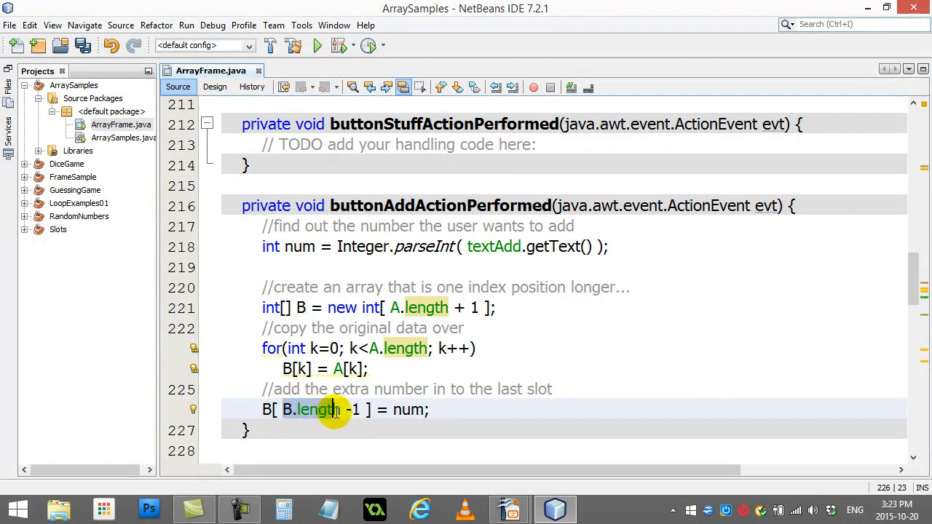
pyautogui.moveTo(350, 443)
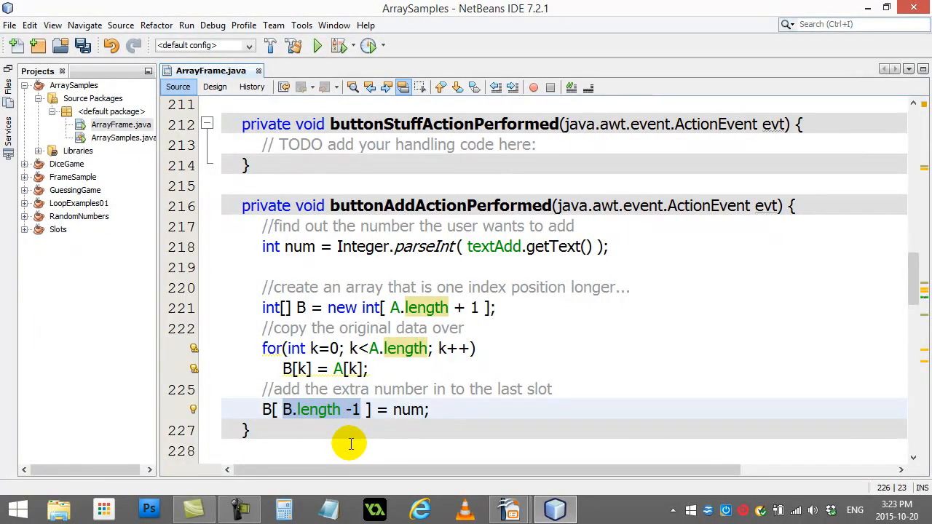
pyautogui.moveTo(307, 426)
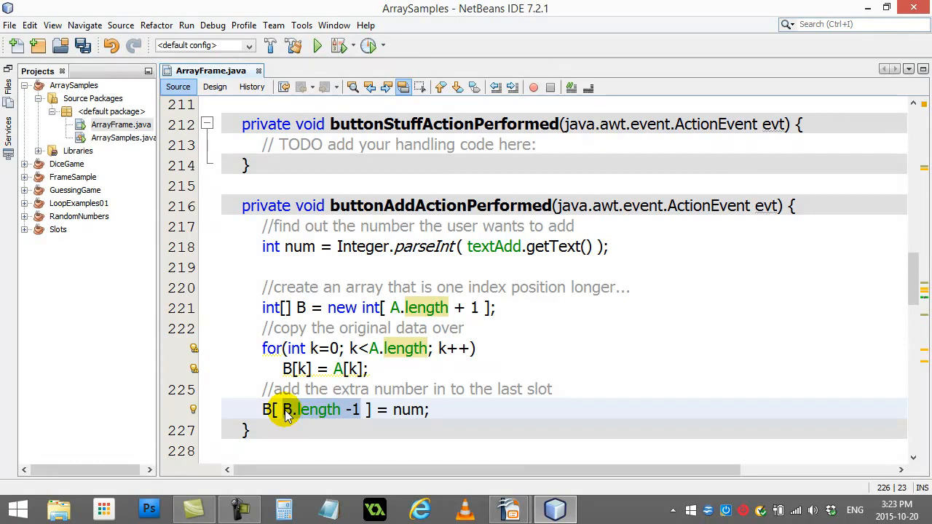
pyautogui.press('Backspace')
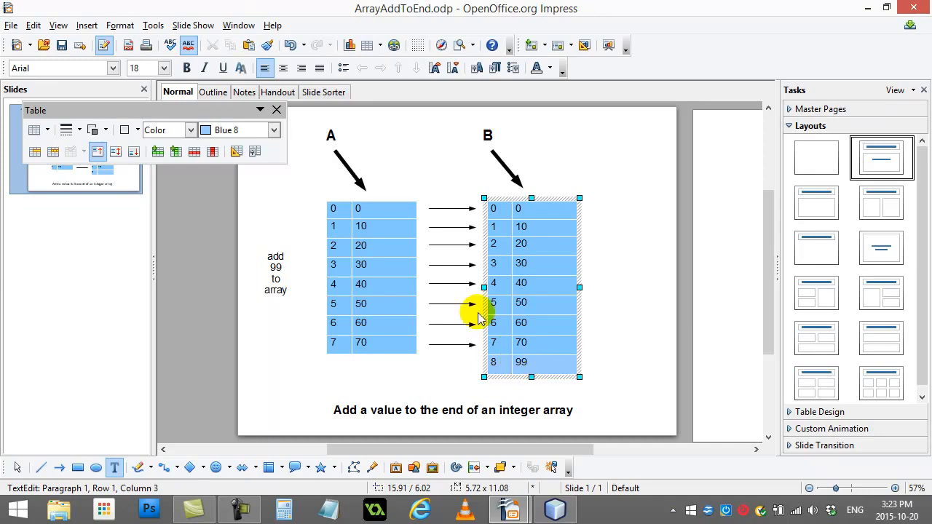
pyautogui.moveTo(324, 135)
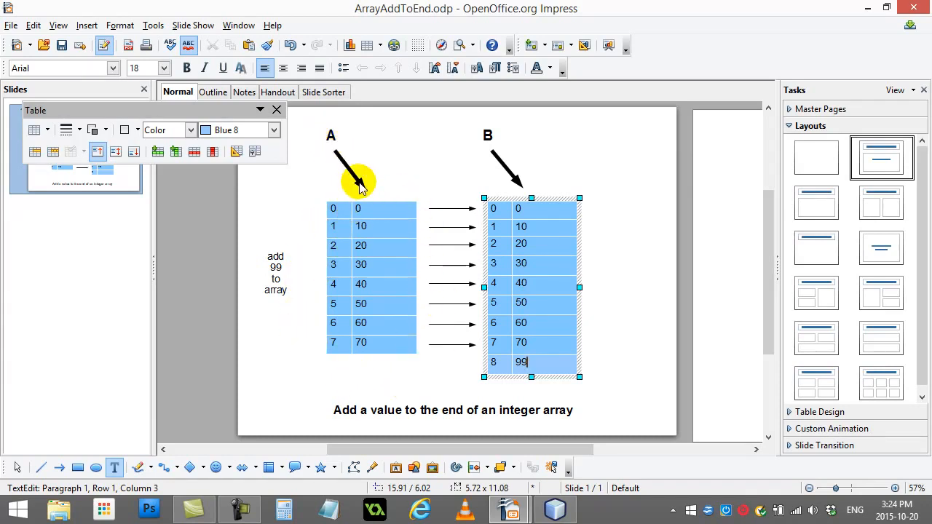
# Redirect A's arrow onto table B and add 789 to the array labels
pyautogui.click(350, 156)
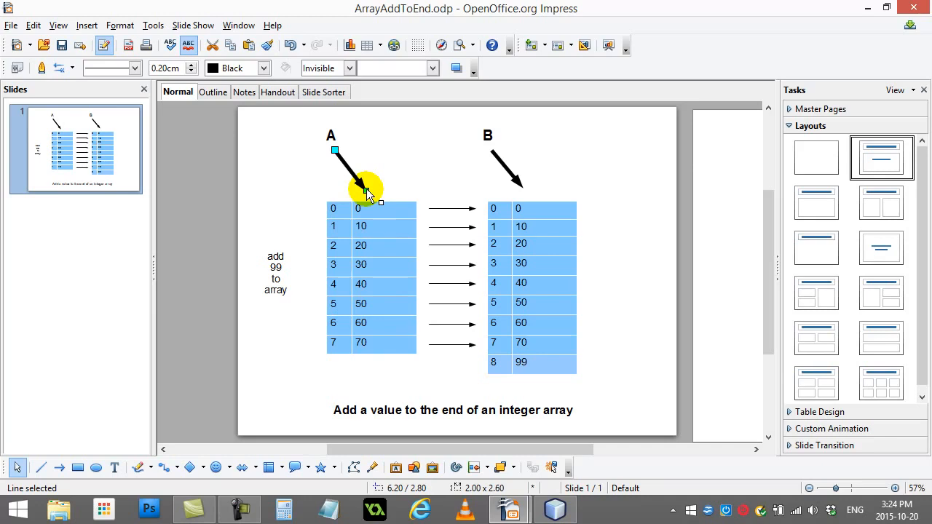
pyautogui.moveTo(379, 196); pyautogui.dragTo(517, 197)
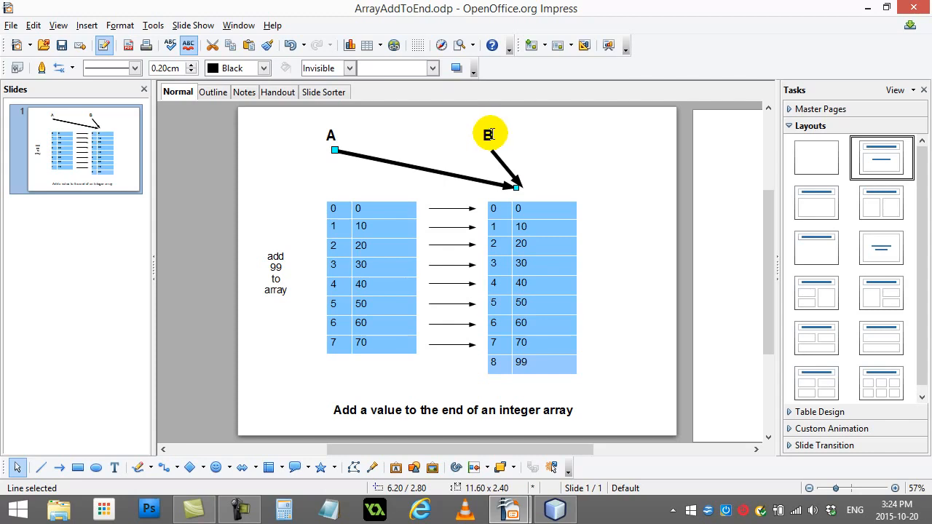
pyautogui.doubleClick(489, 134)
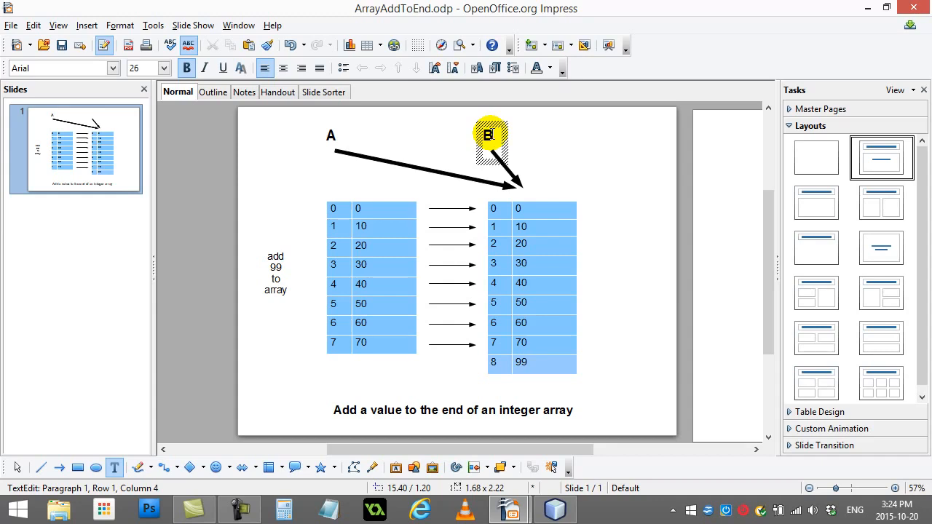
pyautogui.write('789')
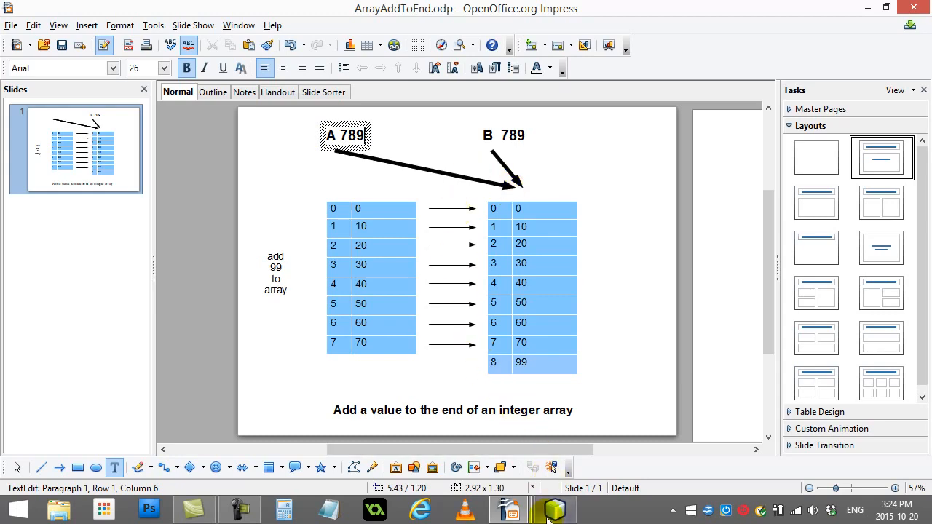
# Add a comment about variable A and the statement A=B; to the Add handler
pyautogui.click(555, 509)
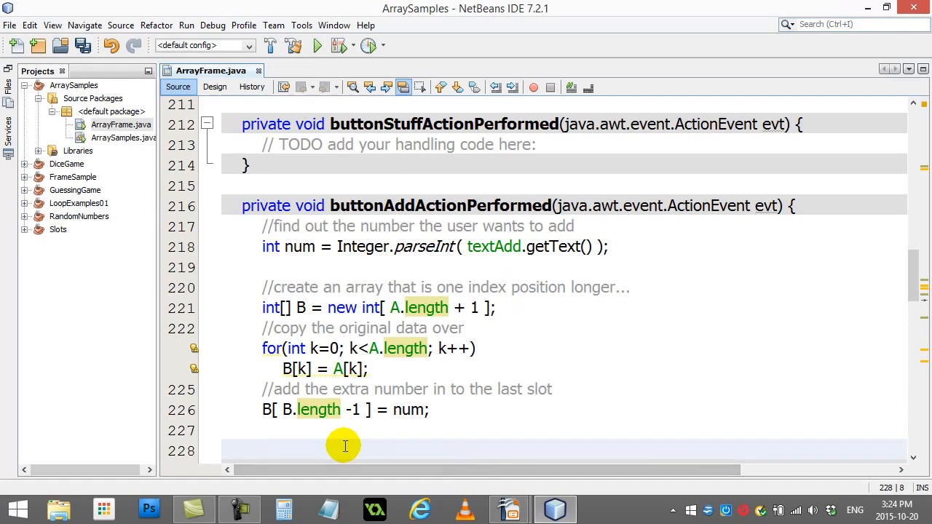
pyautogui.write('//change the reference of v')
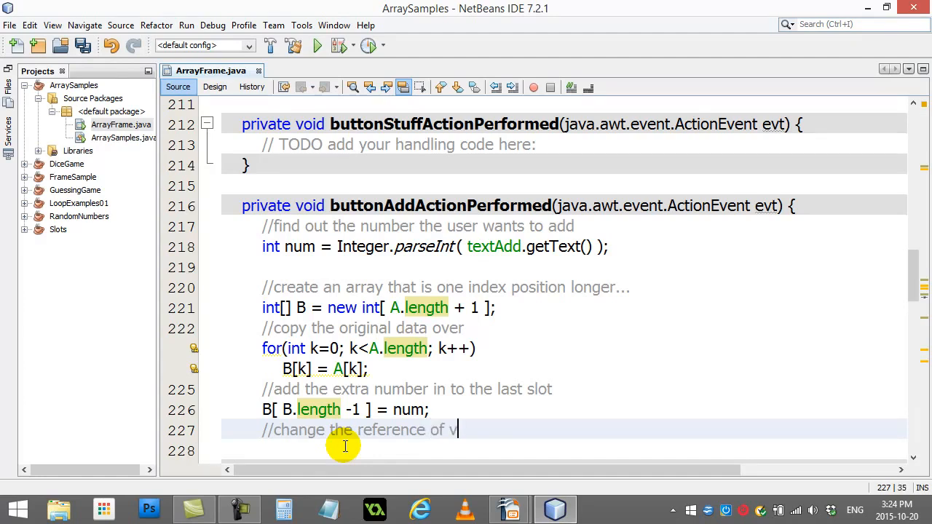
pyautogui.write('ariable A')
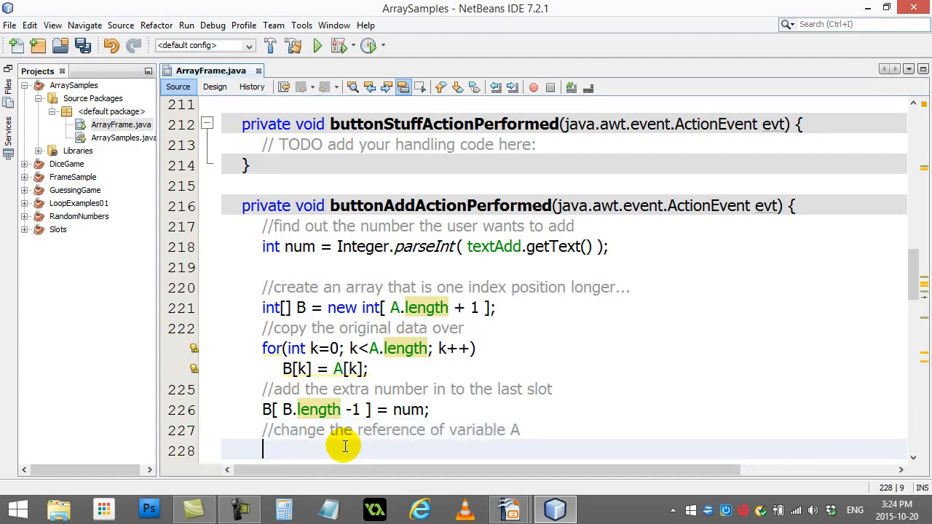
pyautogui.write('A')
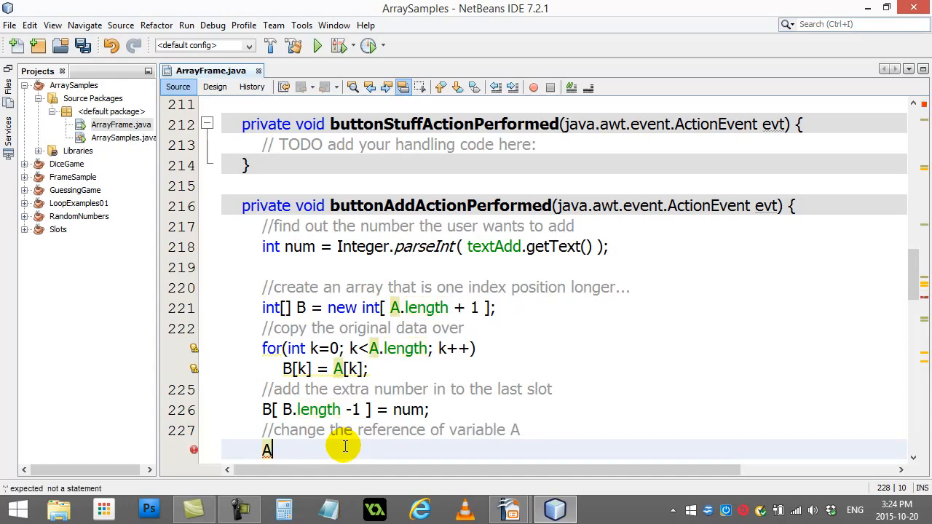
pyautogui.write('=')
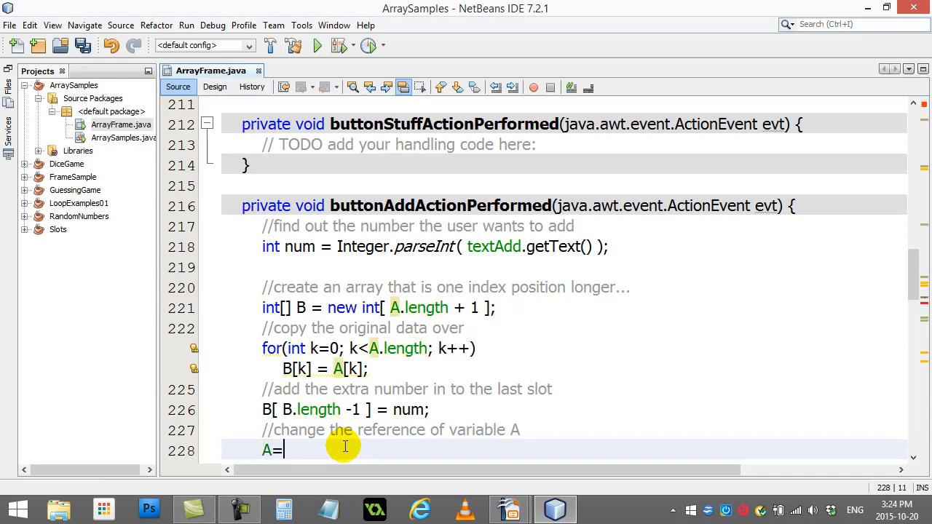
pyautogui.write('B;')
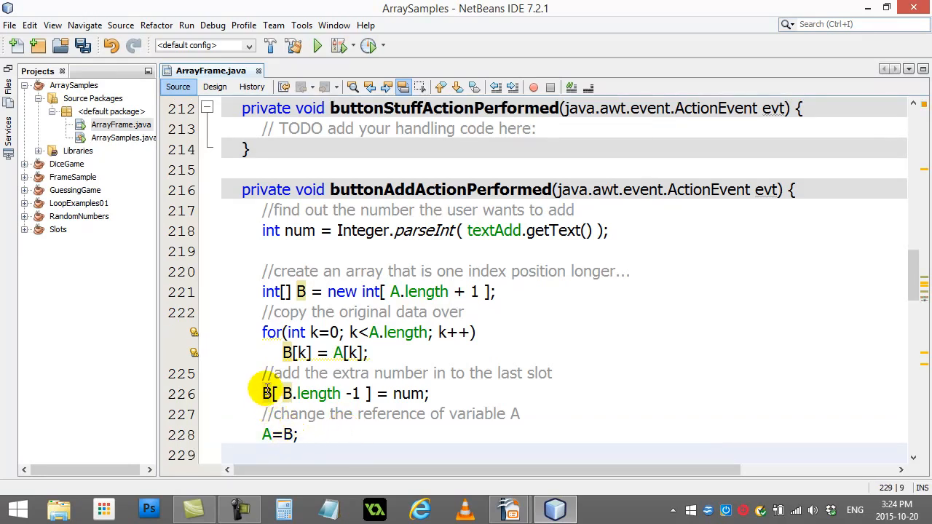
pyautogui.click(298, 291)
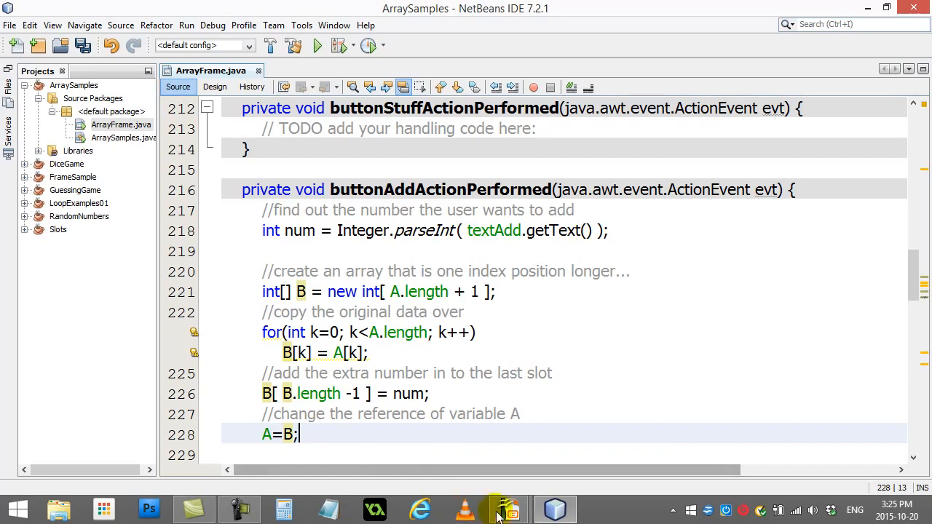
pyautogui.click(509, 508)
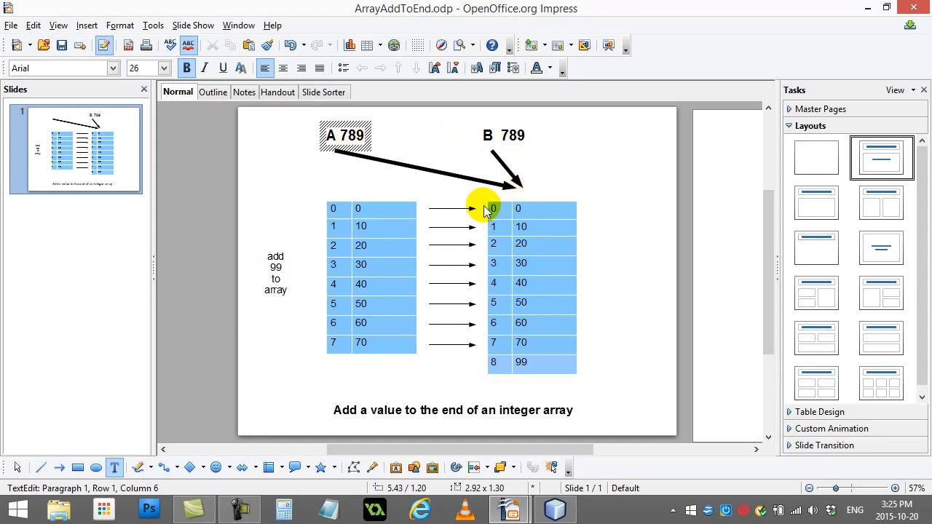
pyautogui.moveTo(481, 203)
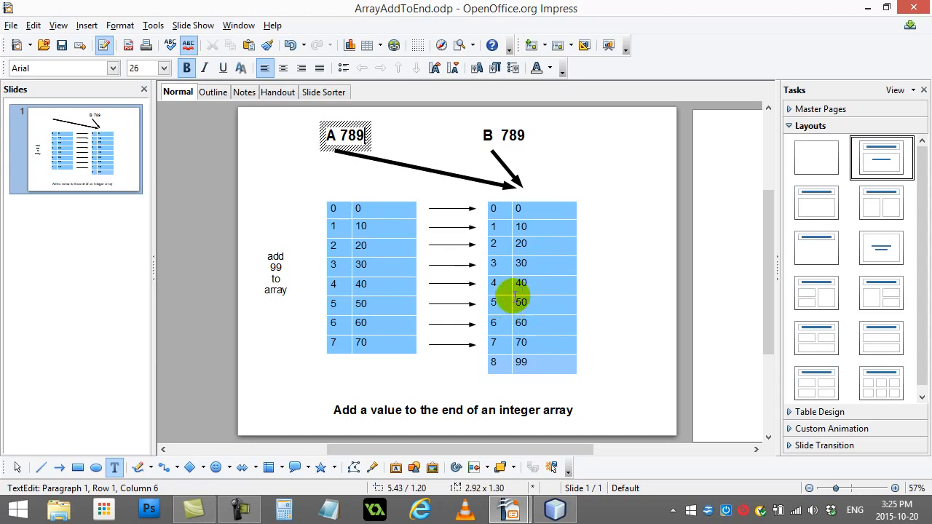
pyautogui.moveTo(517, 313)
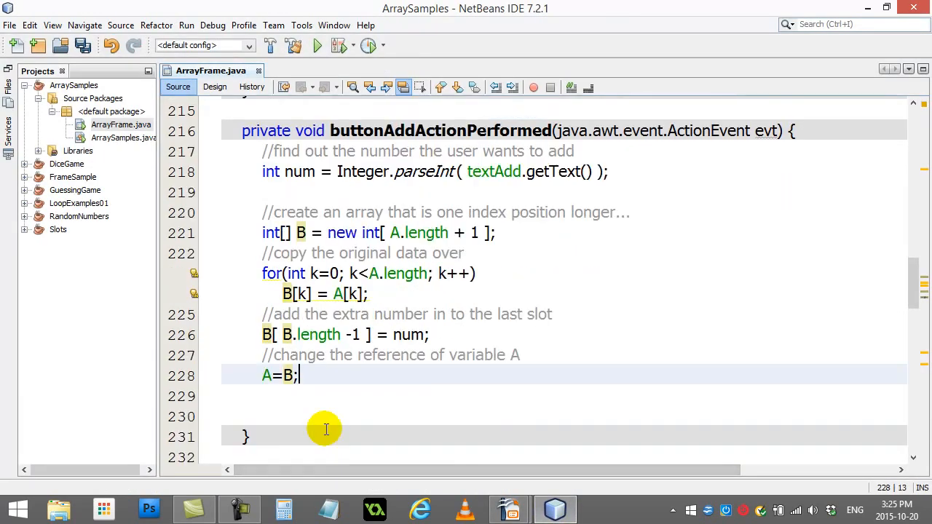
pyautogui.scroll(-3)
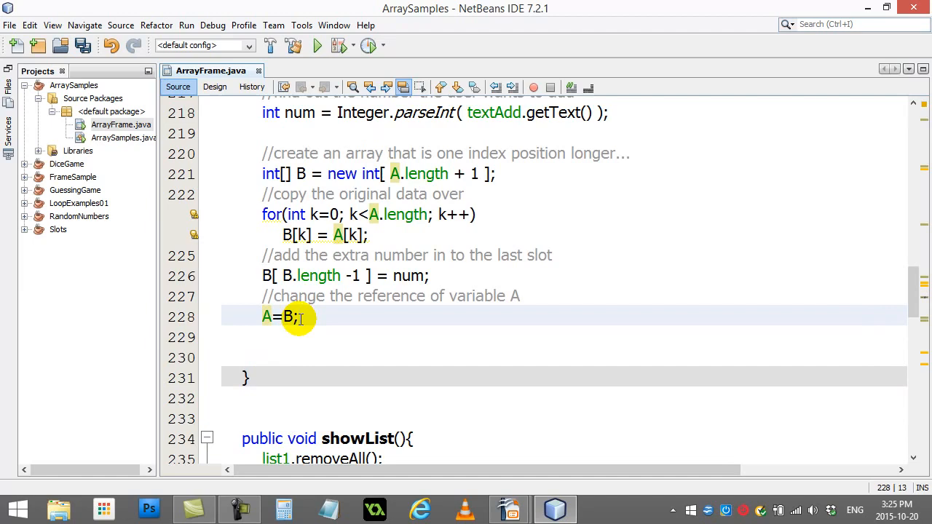
pyautogui.click(300, 316)
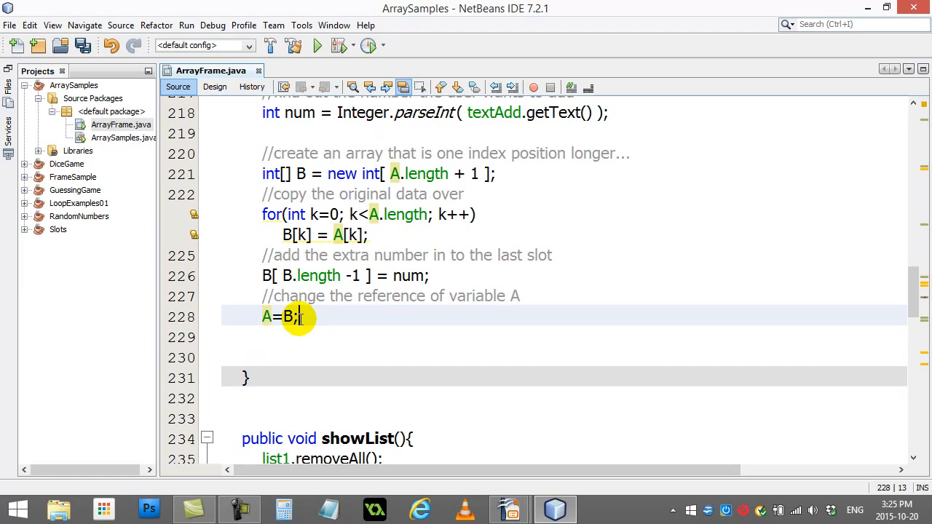
pyautogui.click(509, 509)
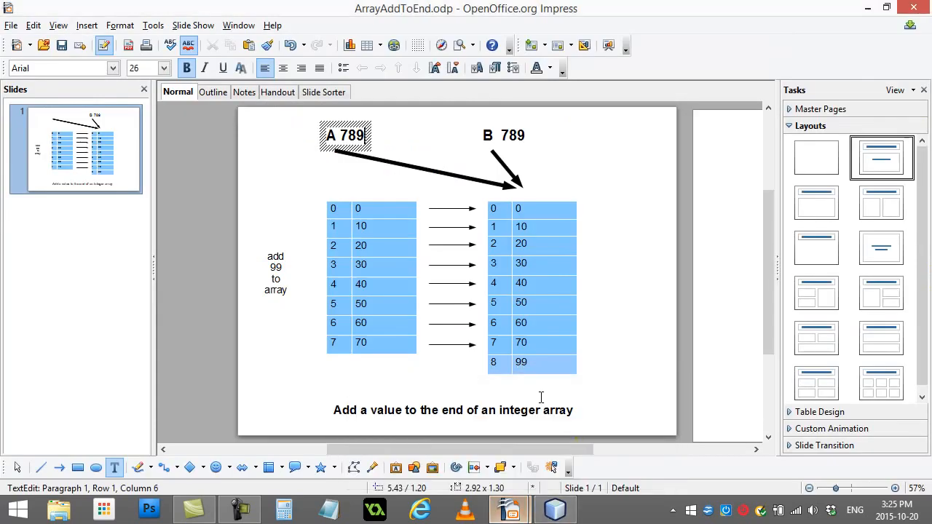
pyautogui.moveTo(335, 262)
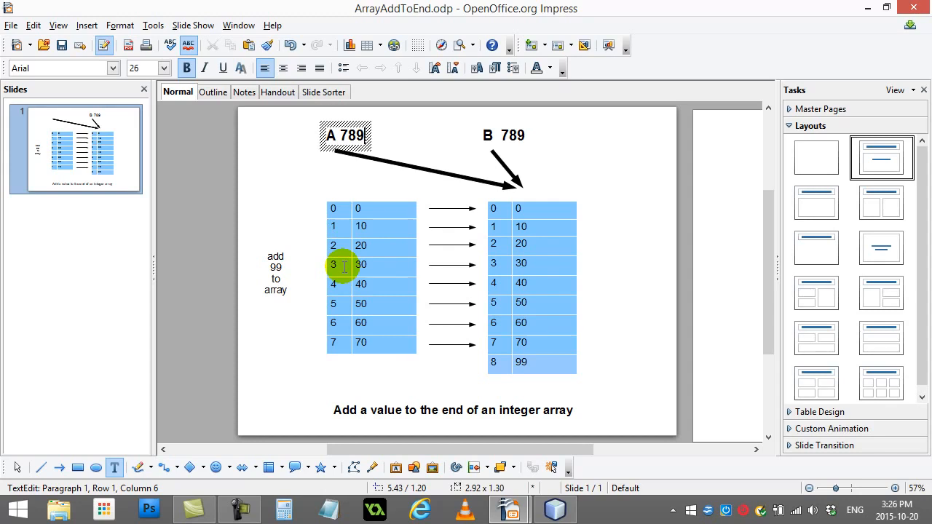
pyautogui.moveTo(358, 283)
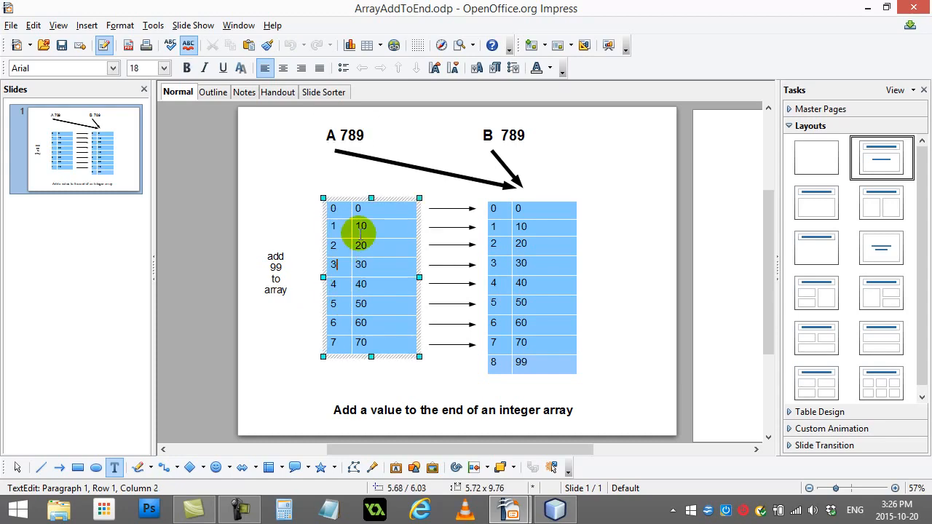
pyautogui.click(555, 509)
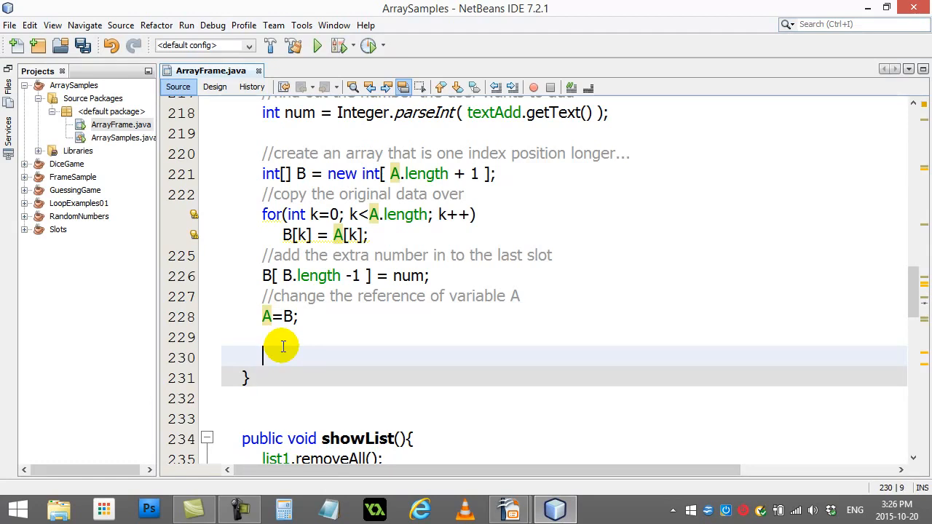
# Insert showList(); on line 230 after A=B; in buttonAddActionPerformed
pyautogui.write('showList();')
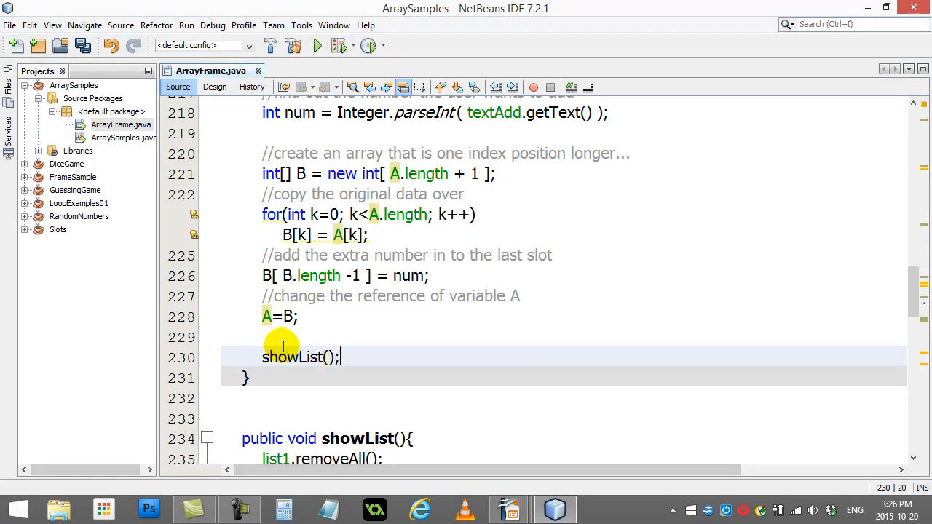
pyautogui.scroll(-3)
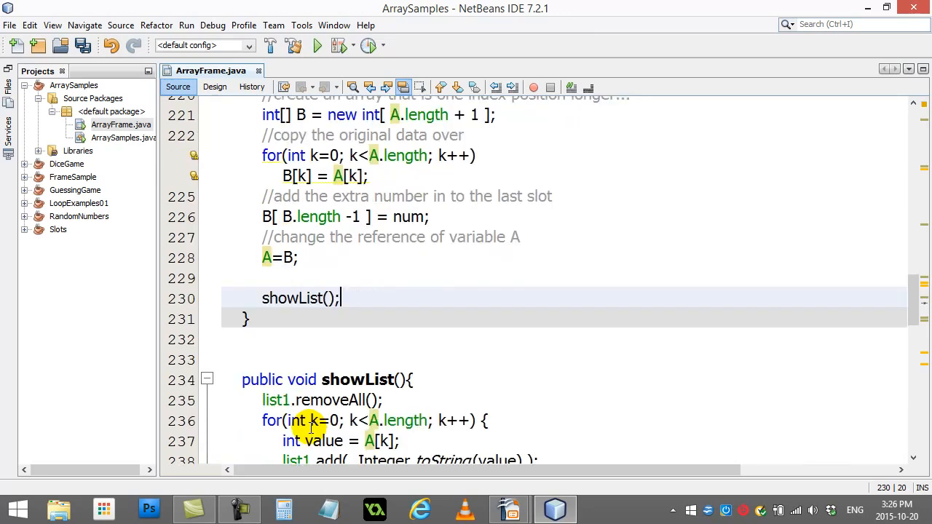
pyautogui.moveTo(195, 215)
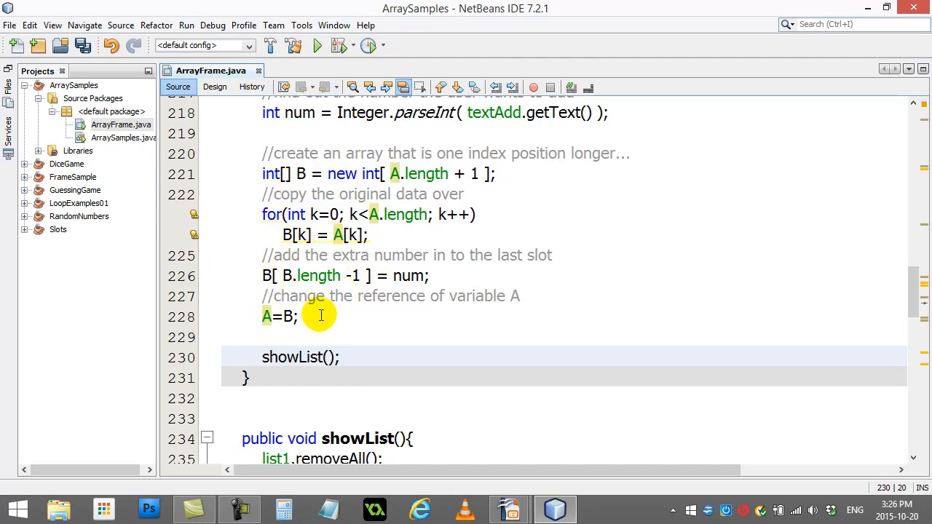
# Run ArrayFrame.java and fill the array with random numbers
pyautogui.rightClick(102, 124)
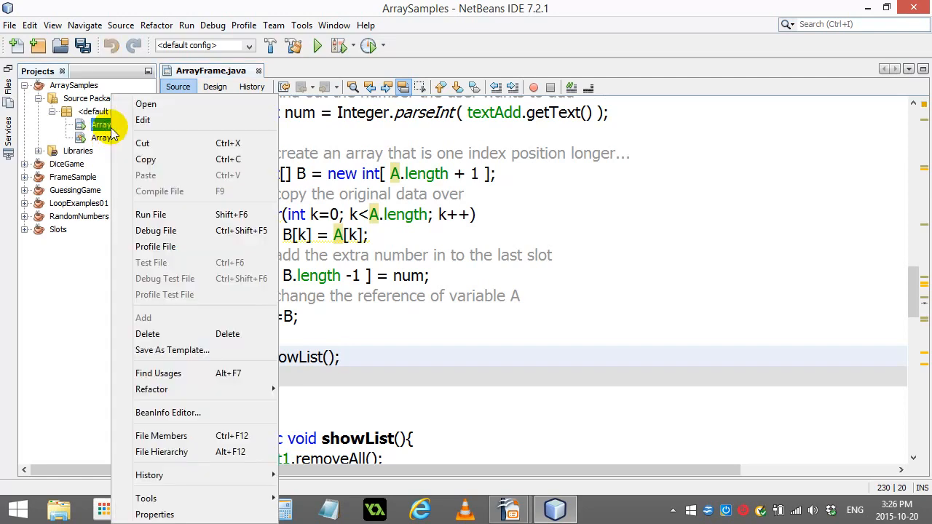
pyautogui.click(151, 214)
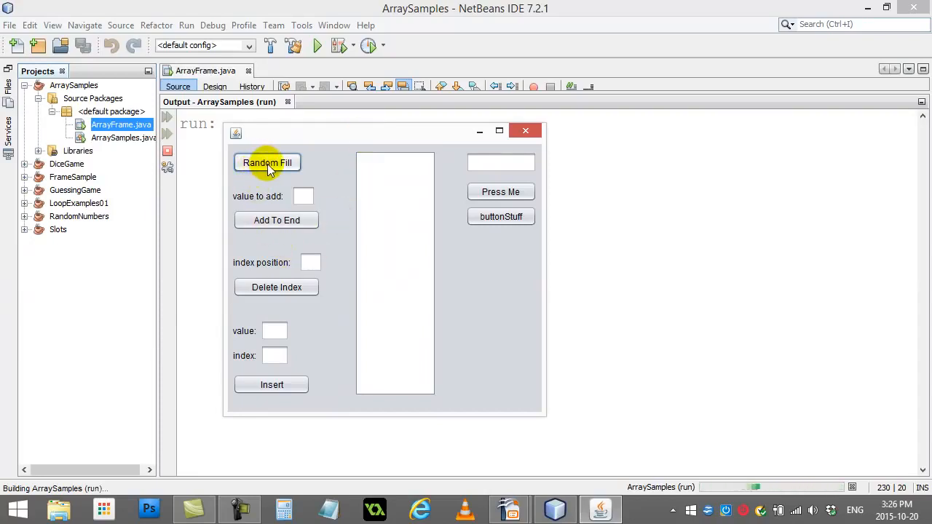
pyautogui.click(267, 163)
pyautogui.write('234')
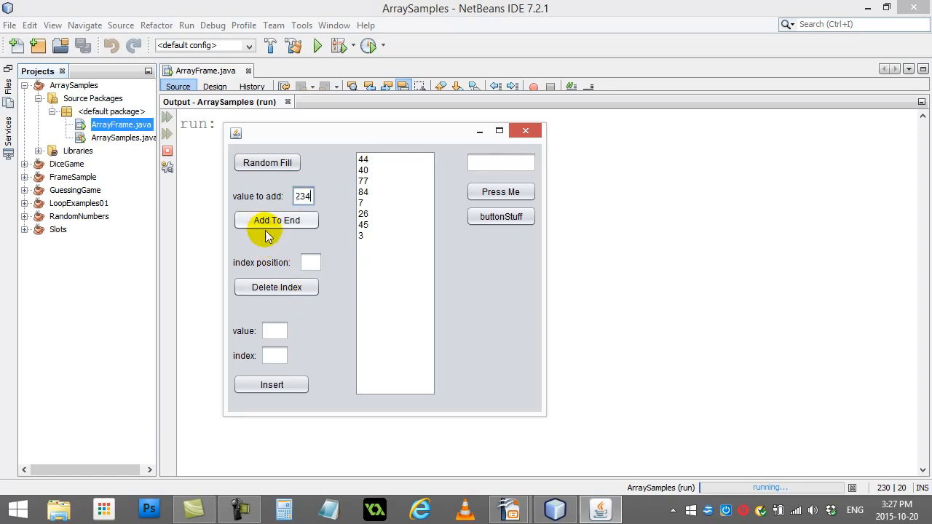
# Append 1234, 99, 55, 666 and 12 with Add To End, then return to the code
pyautogui.click(276, 220)
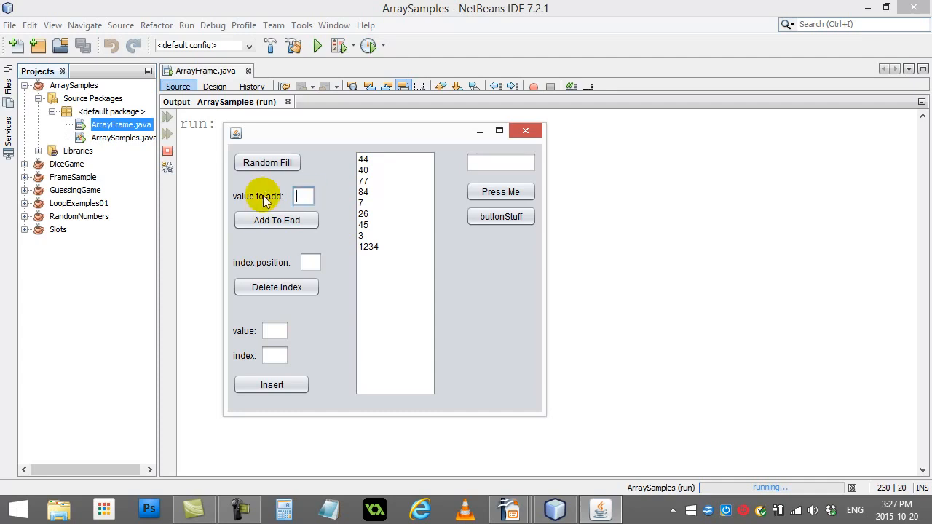
pyautogui.click(276, 220)
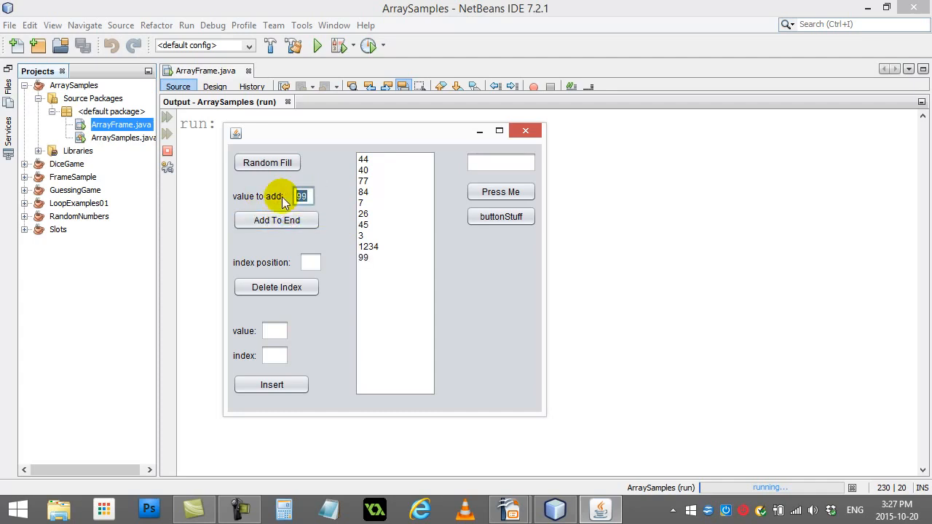
pyautogui.click(276, 220)
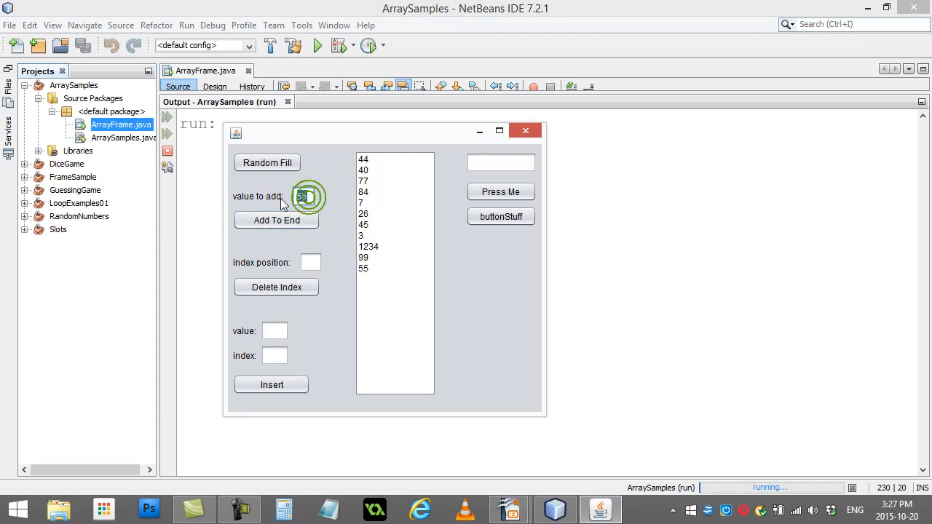
pyautogui.click(277, 220)
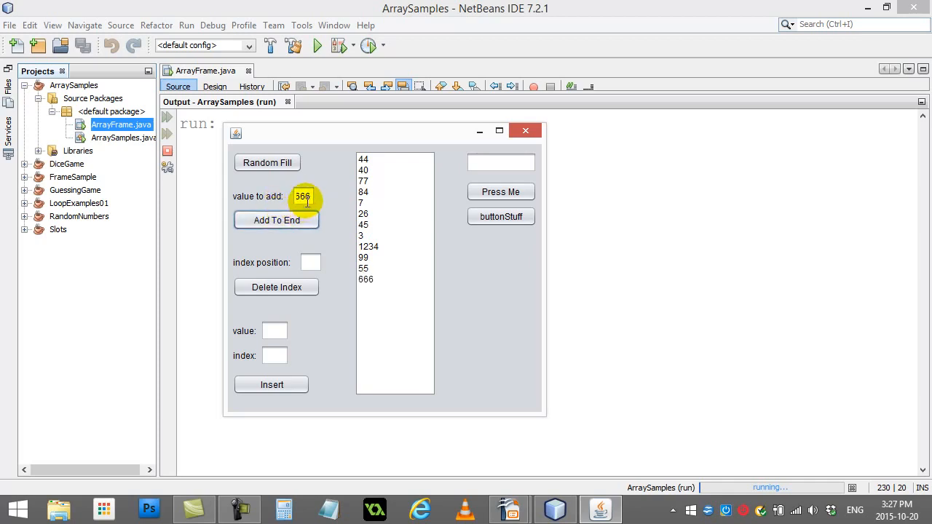
pyautogui.write('12')
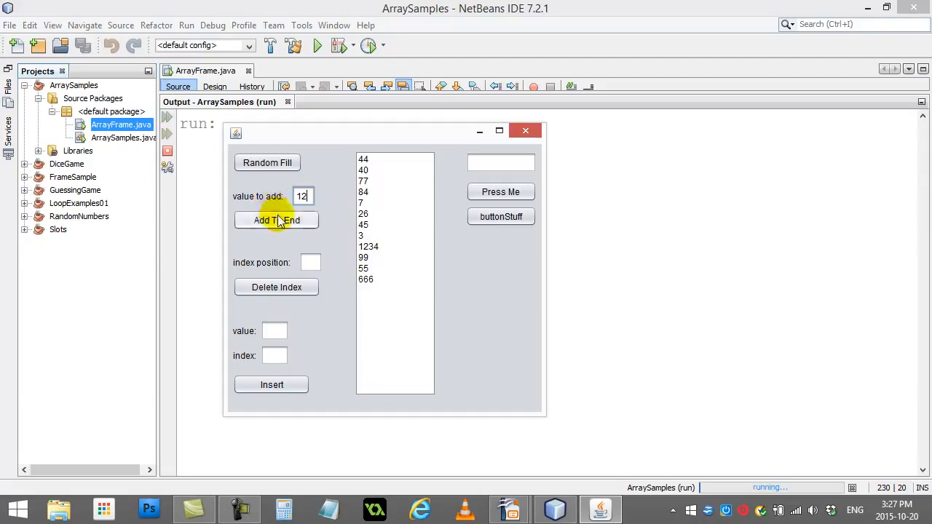
pyautogui.click(276, 220)
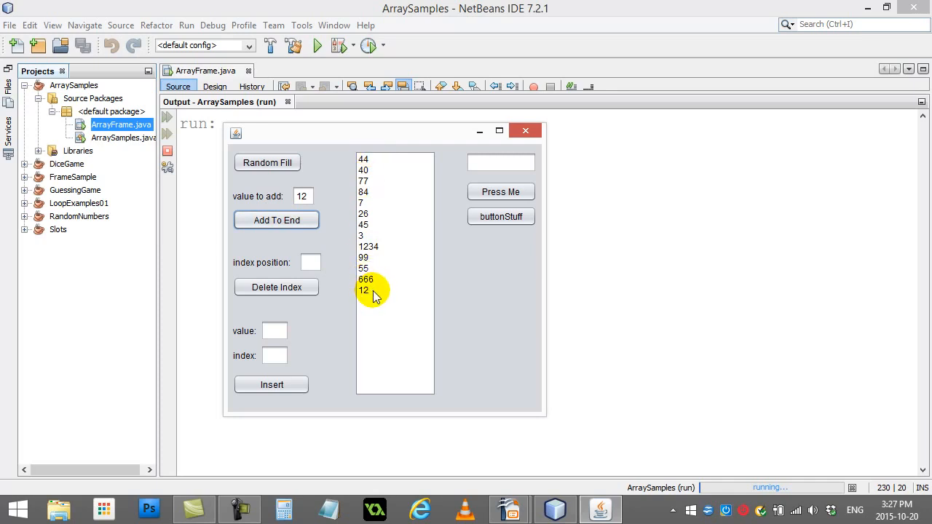
pyautogui.click(525, 130)
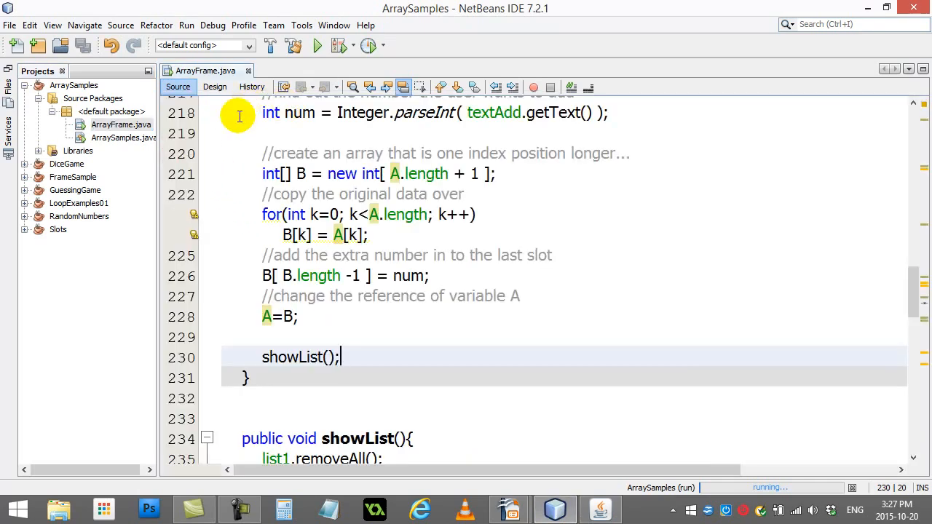
pyautogui.click(369, 234)
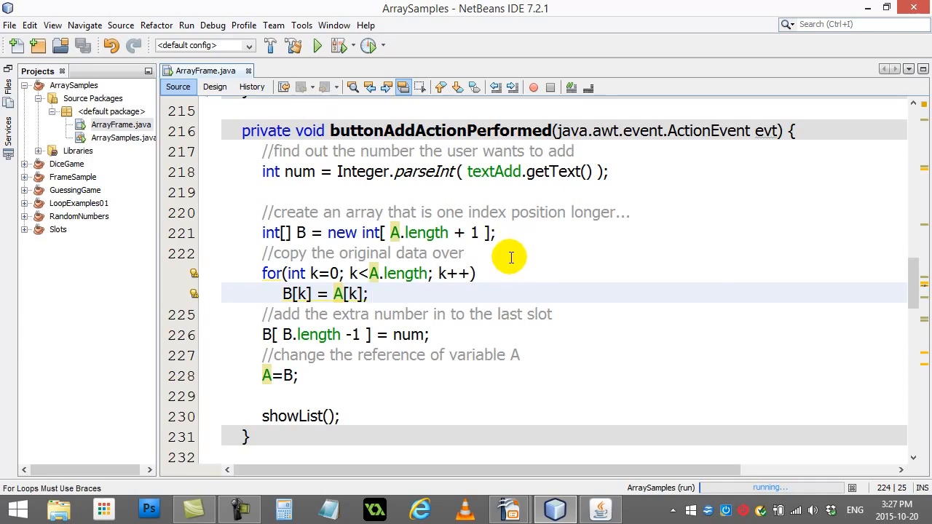
pyautogui.scroll(-3)
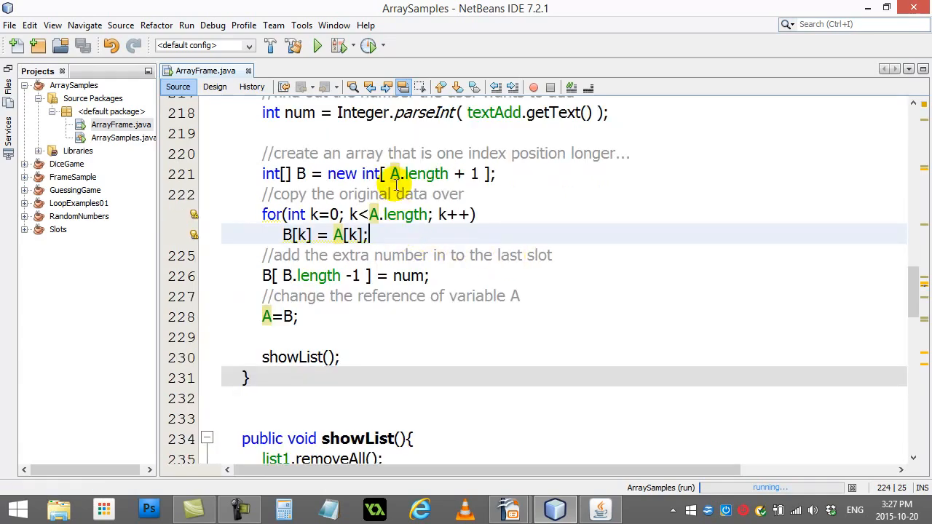
pyautogui.click(453, 174)
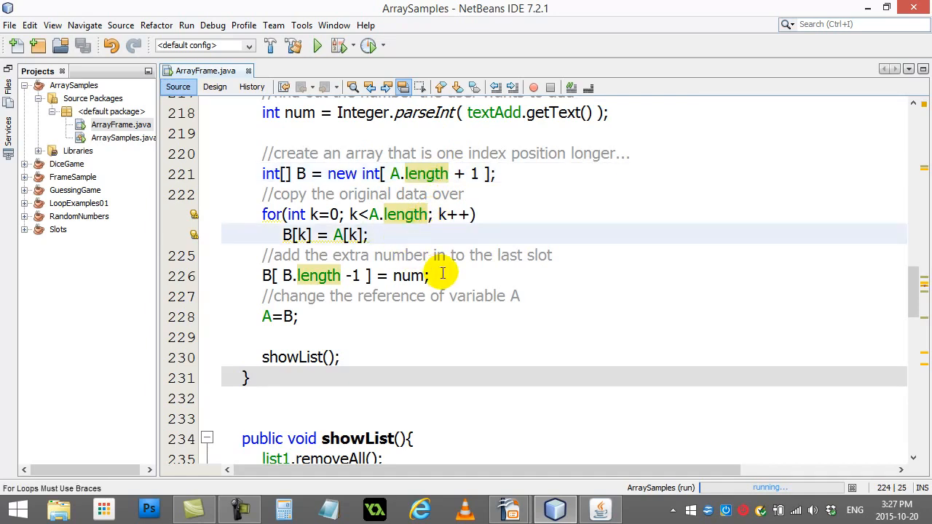
pyautogui.click(413, 317)
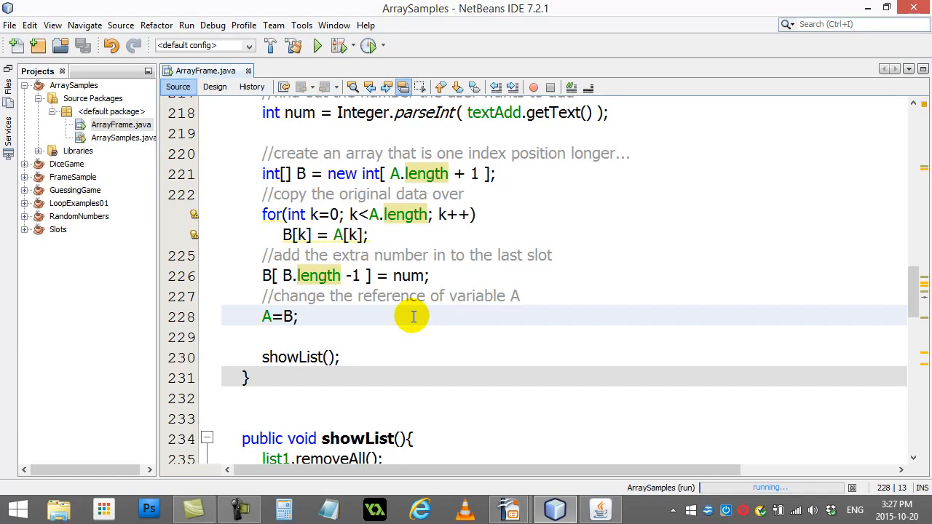
pyautogui.click(299, 316)
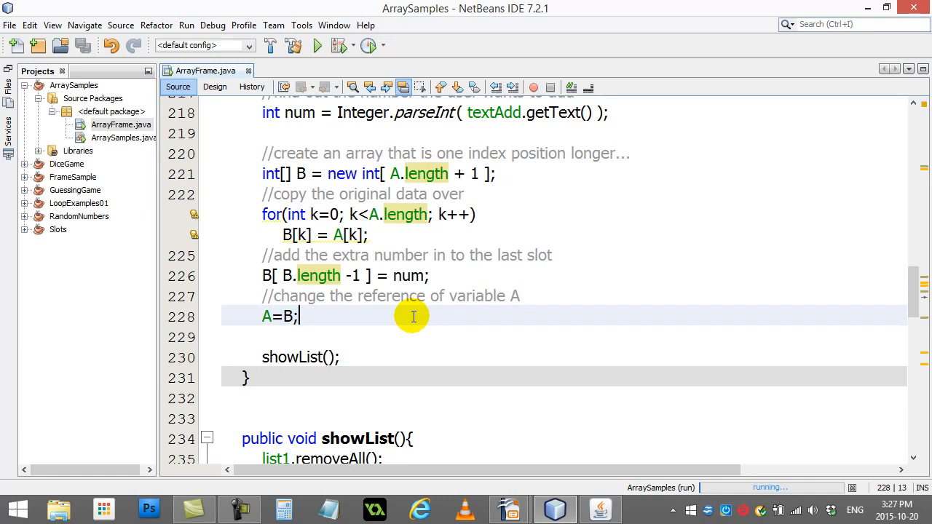